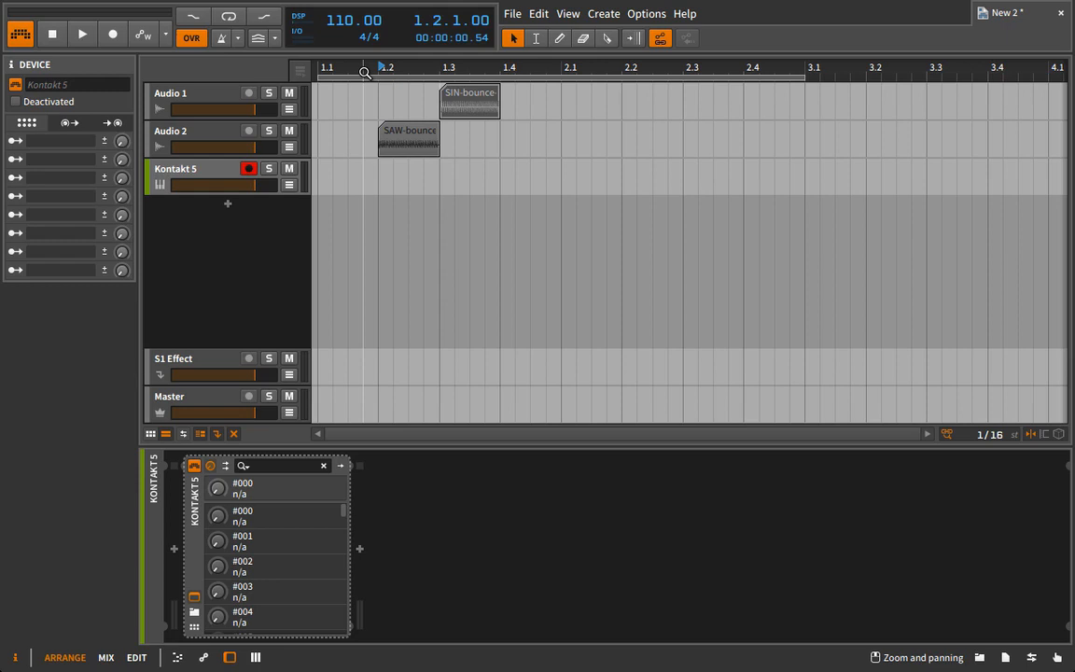
mouse_move(385, 71)
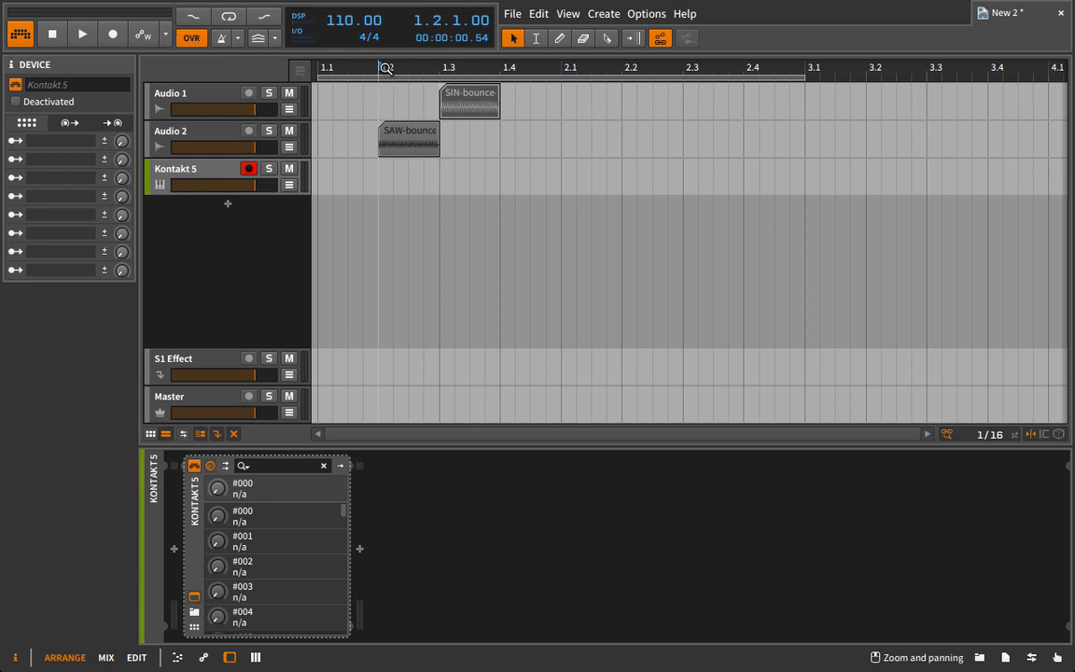
Step: Place the playhead around bar 1.2.3 and bring up the Kontakt 5 plugin window
click(82, 33)
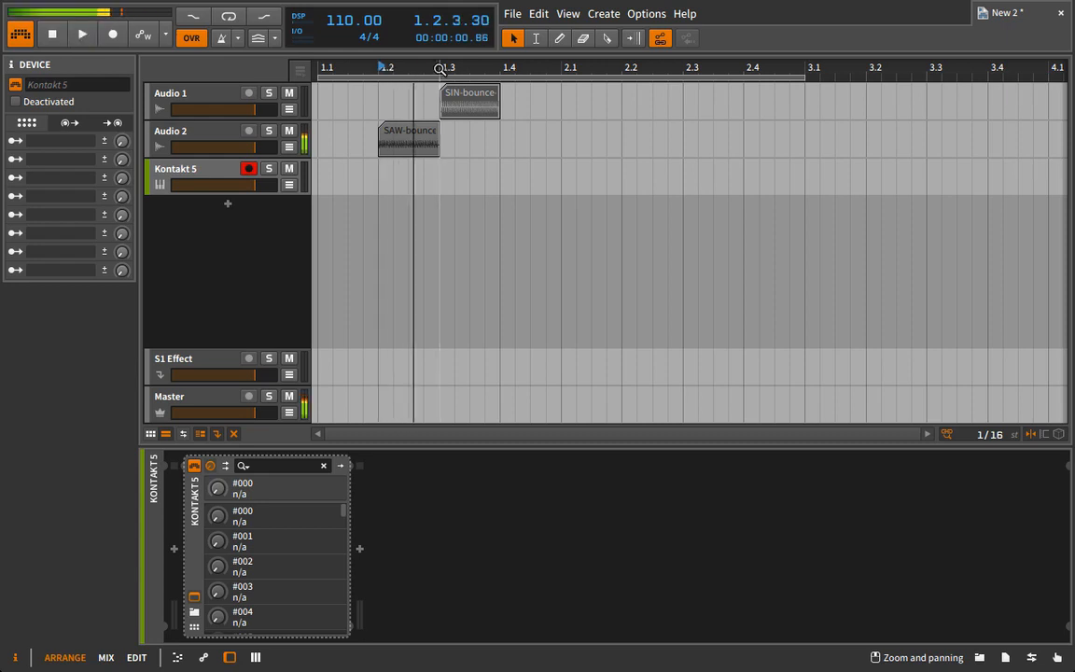
click(82, 33)
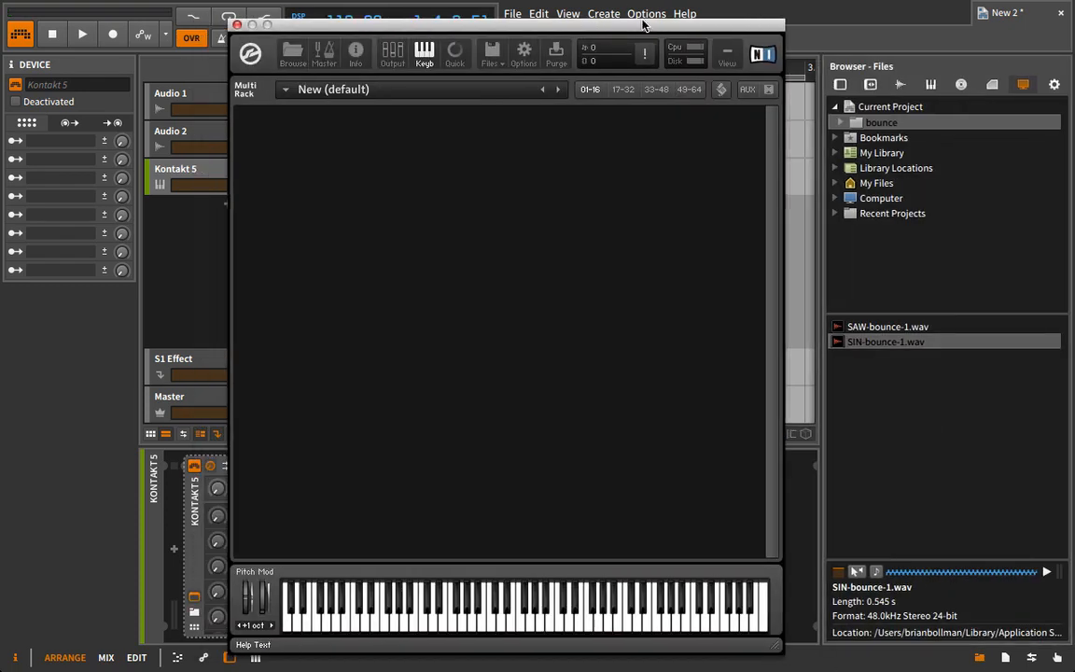
Step: Load SAW-bounce-1.wav as a new instrument and enter Instrument Edit Mode
double_click(887, 324)
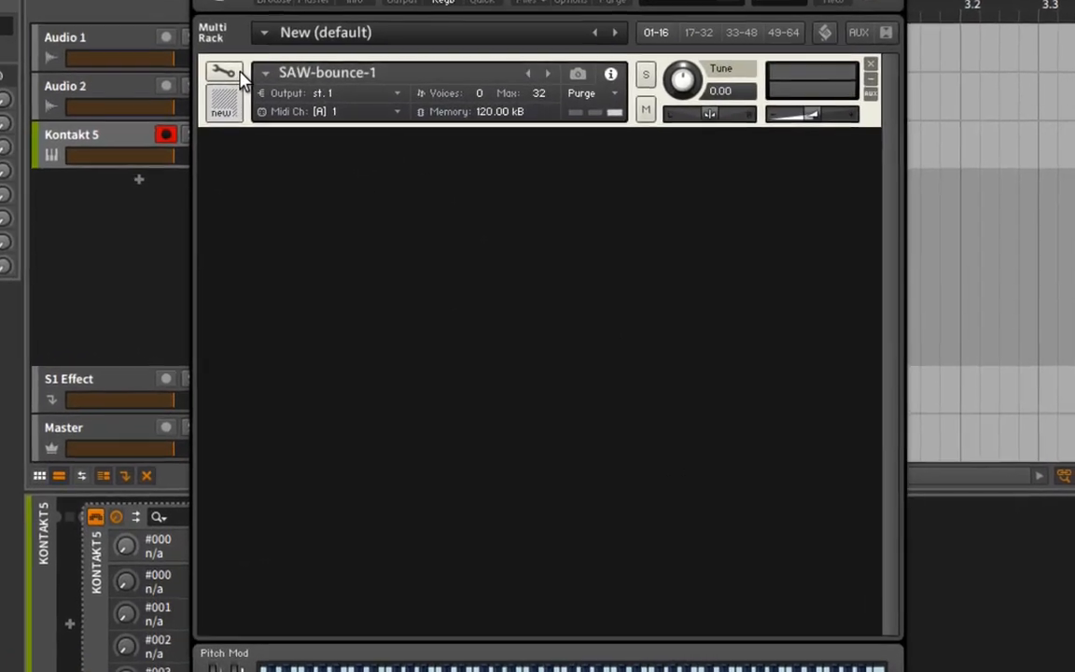
click(224, 71)
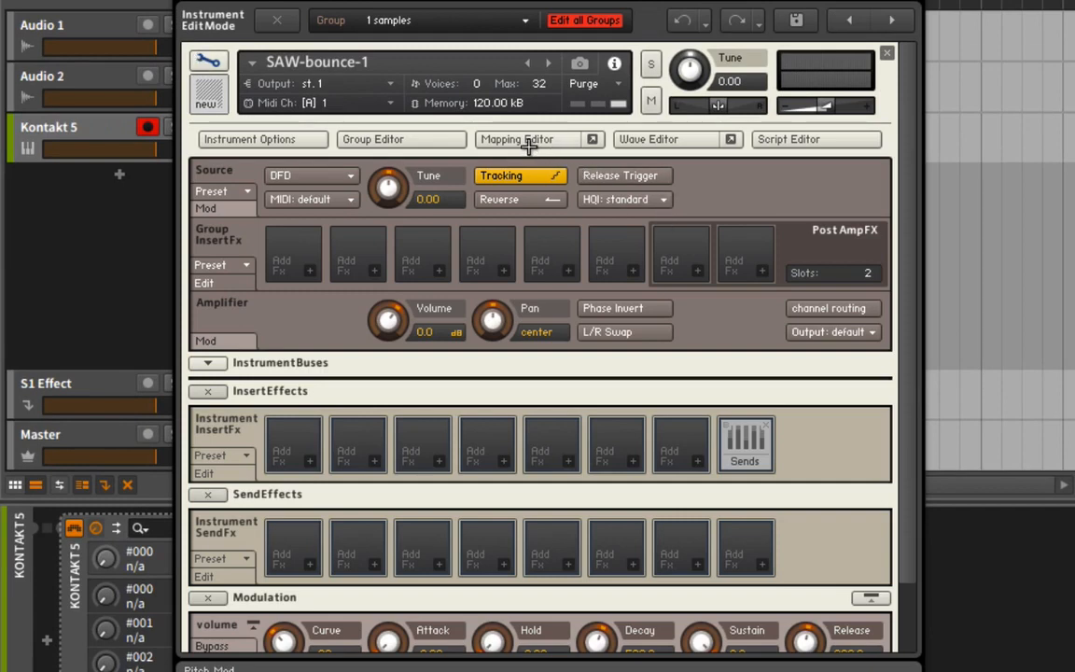
mouse_move(616, 141)
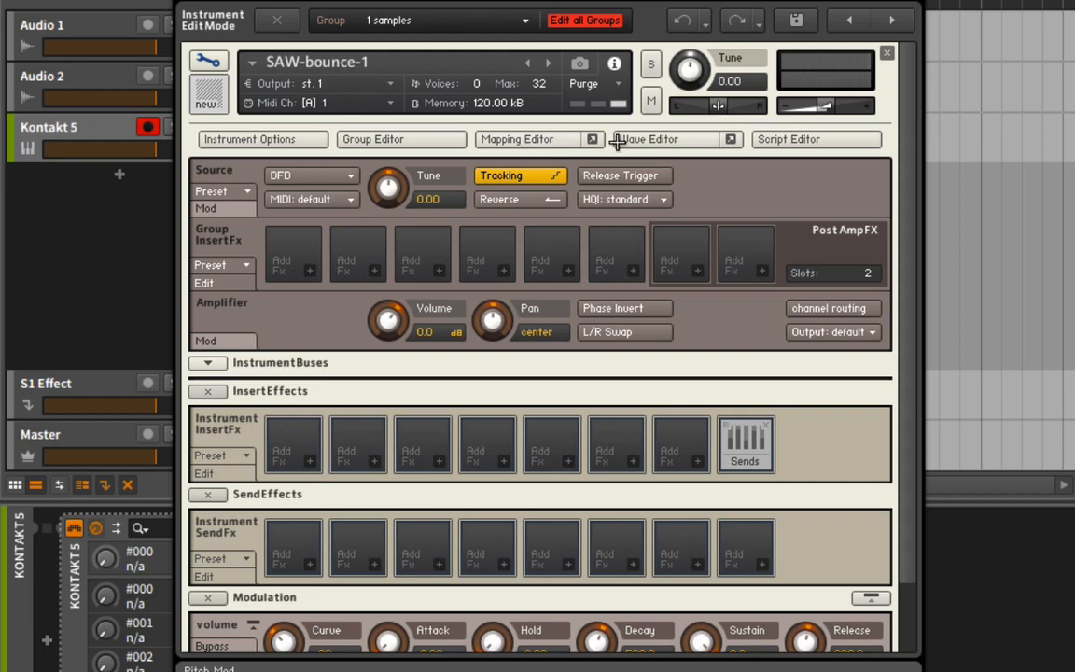
Step: Show the Mapping Editor and raise the lowest key of the SAW-bounce-1 zone
click(517, 138)
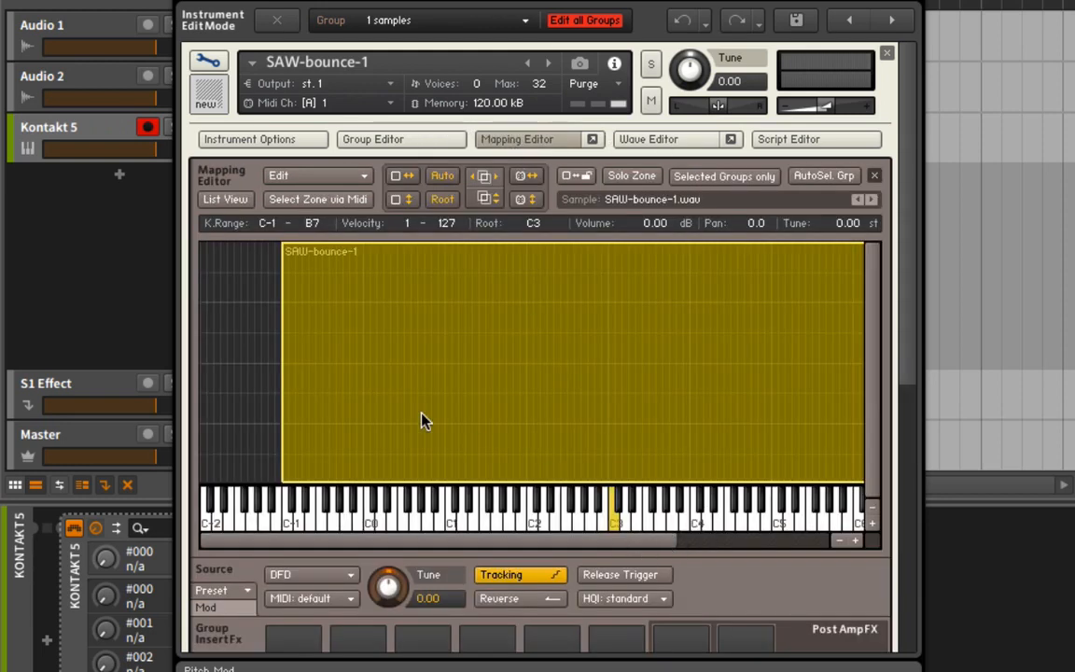
mouse_move(289, 381)
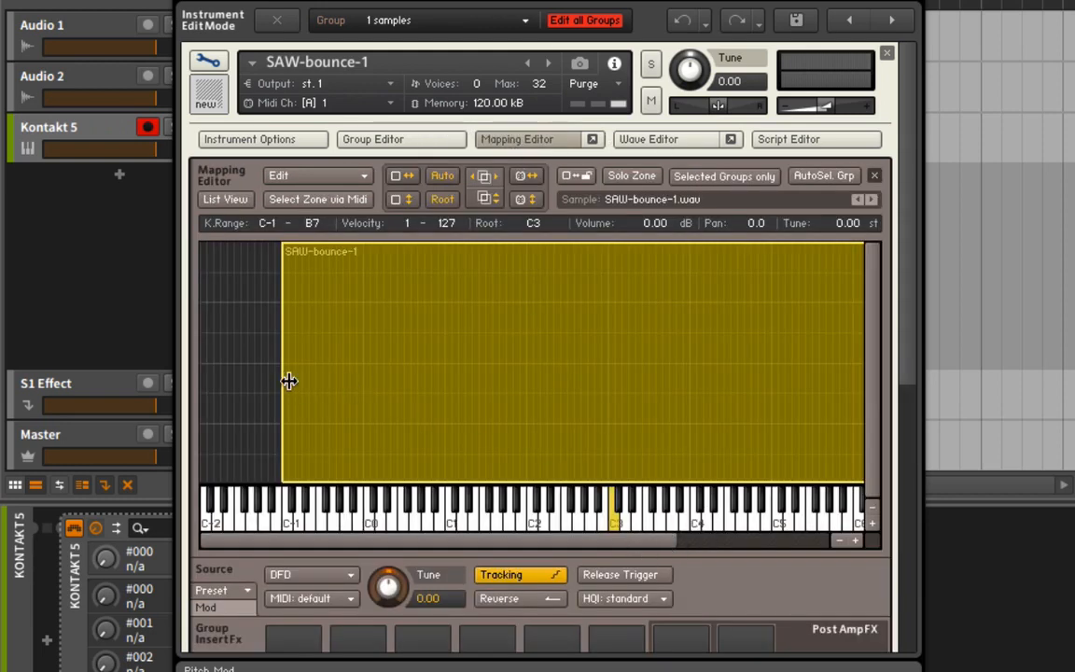
drag(289, 380, 589, 396)
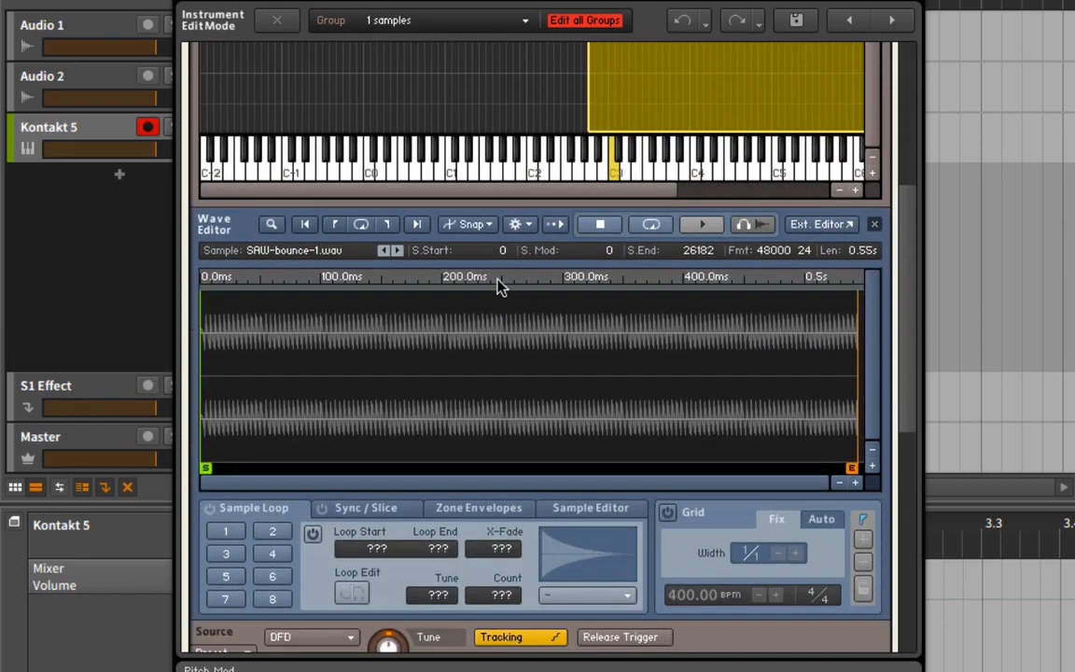
mouse_move(476, 258)
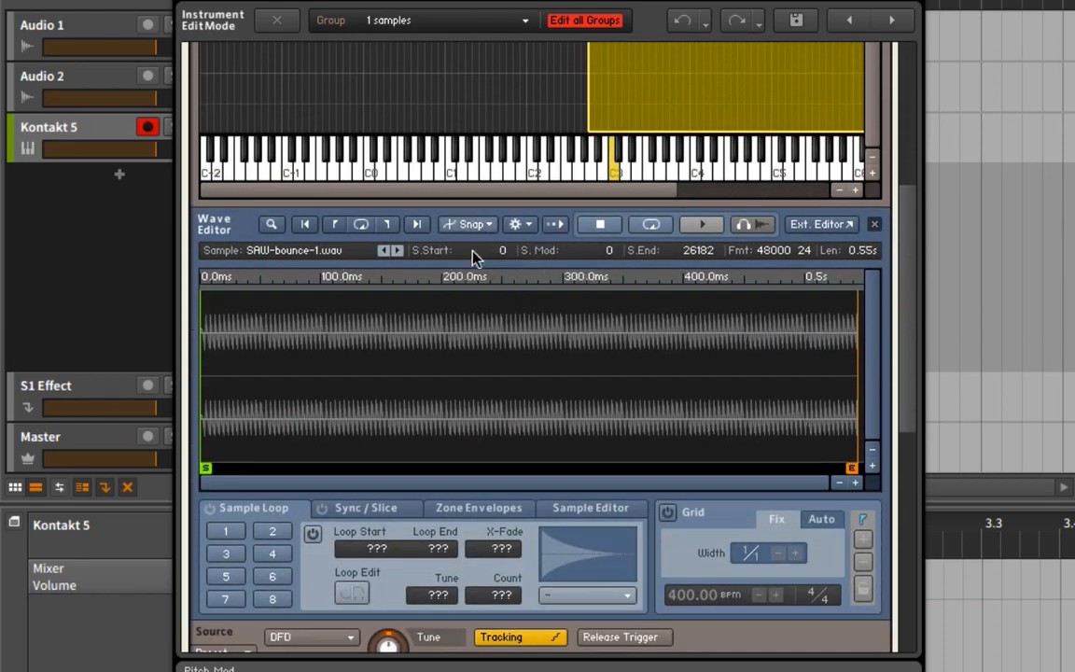
click(224, 531)
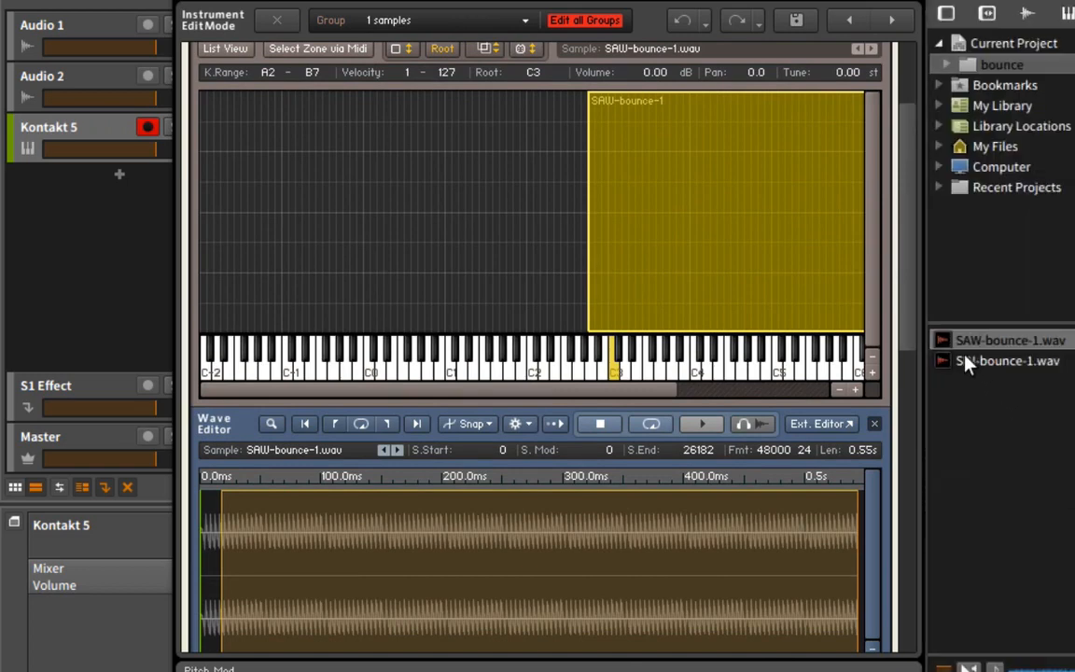
Step: Map SIN-bounce-1.wav as a zone from C2 to D#2 below the saw zone
drag(1008, 362, 538, 280)
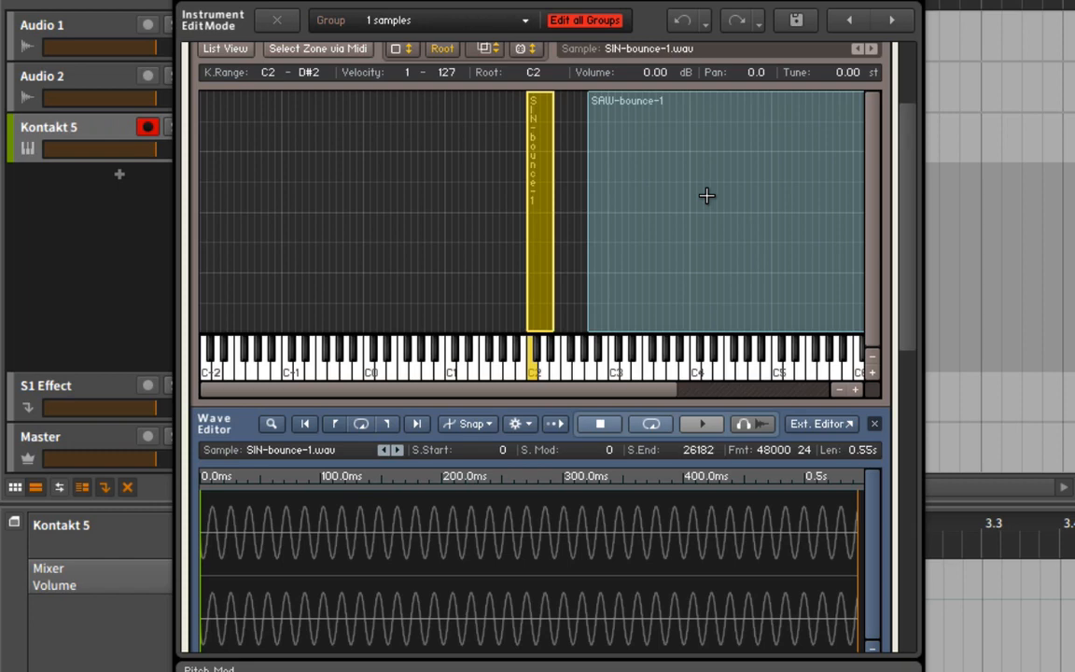
mouse_move(620, 190)
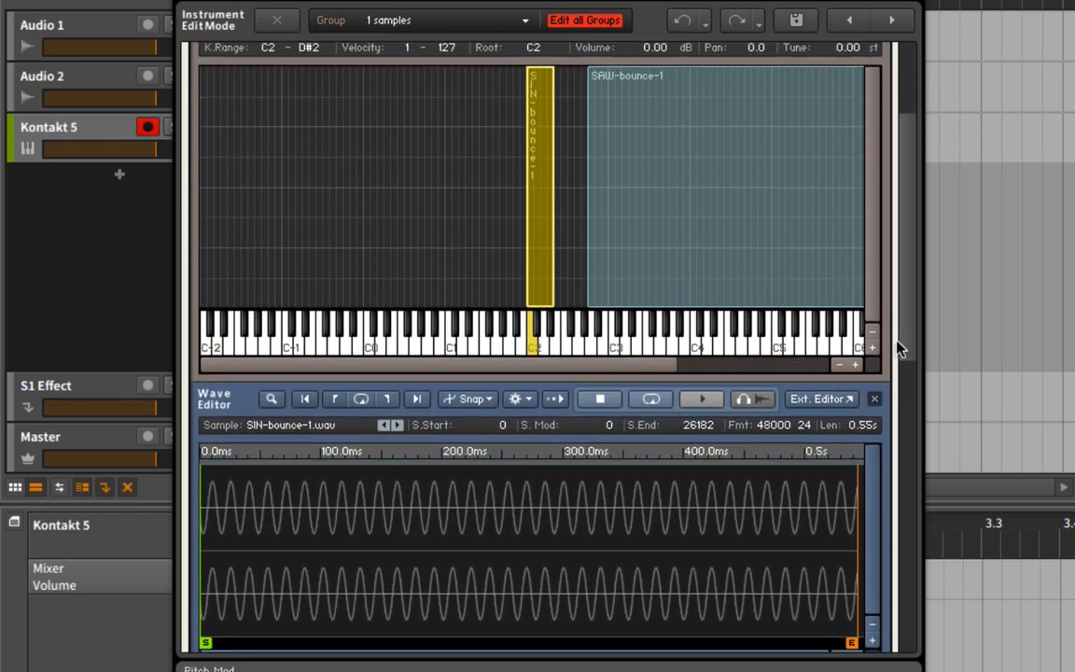
click(471, 400)
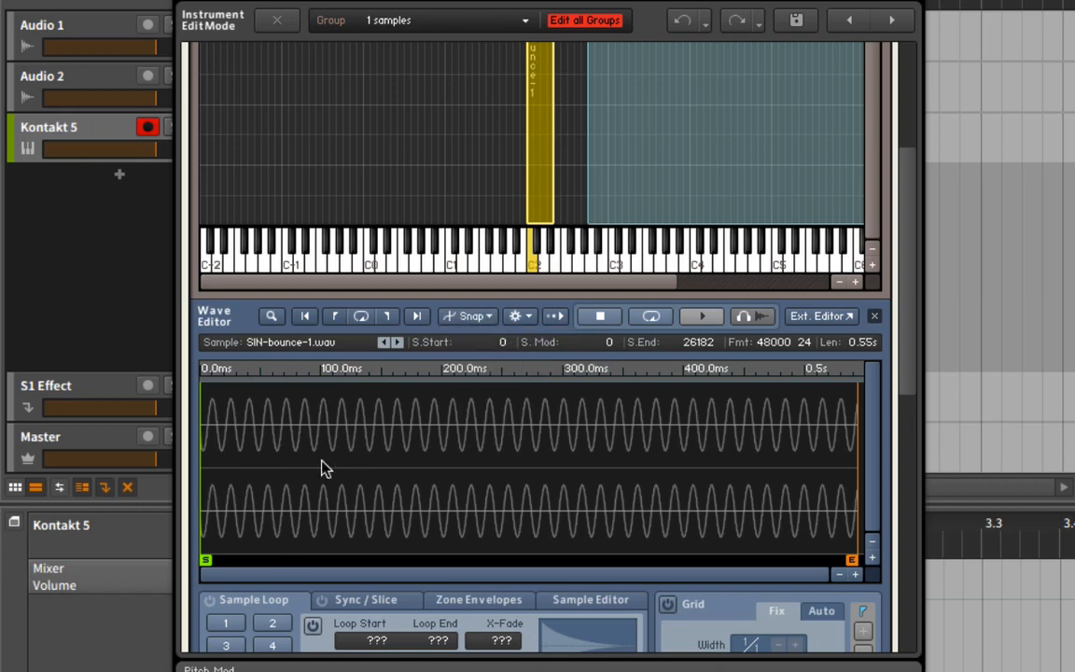
click(226, 623)
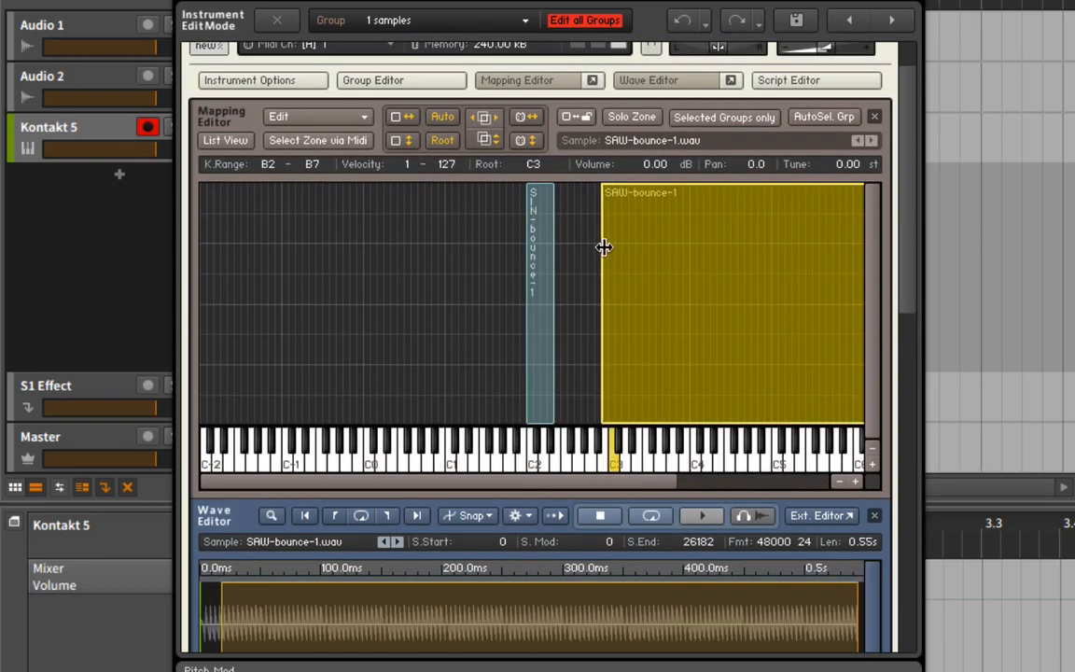
Step: Stretch the sine zone to C0–B2 and check the saw zone's C3–B7 range
click(540, 247)
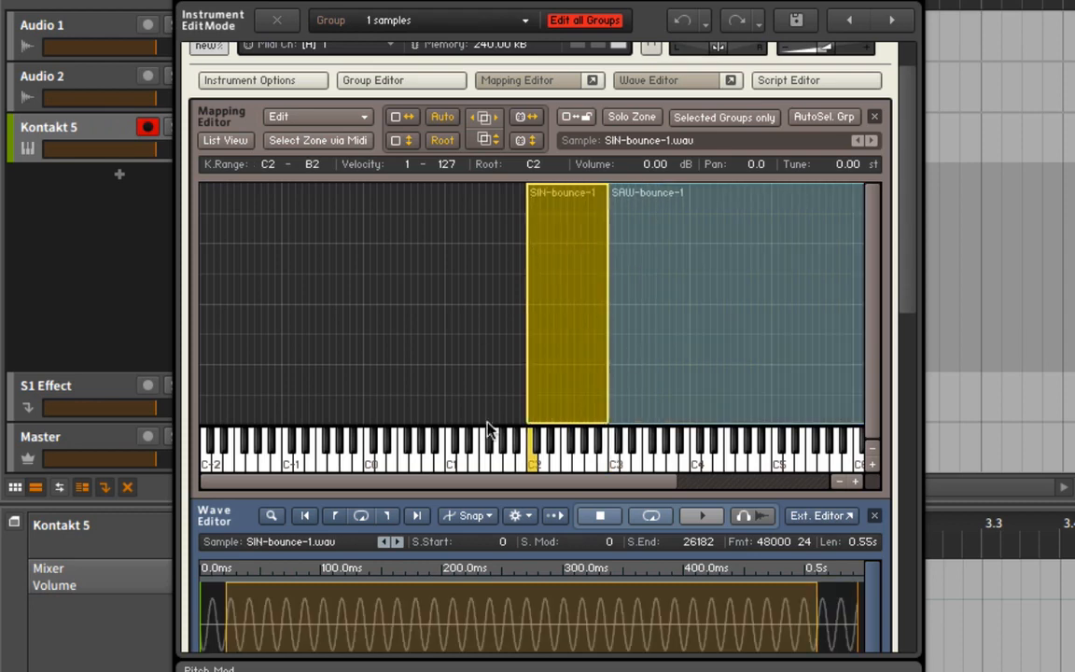
drag(526, 297, 411, 297)
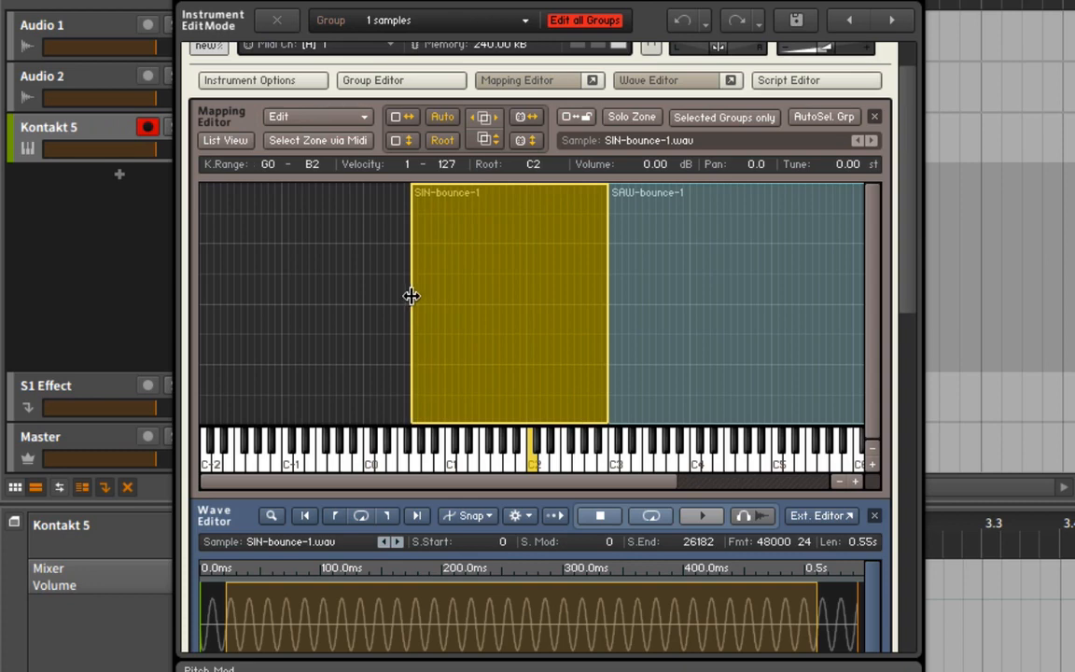
mouse_move(489, 261)
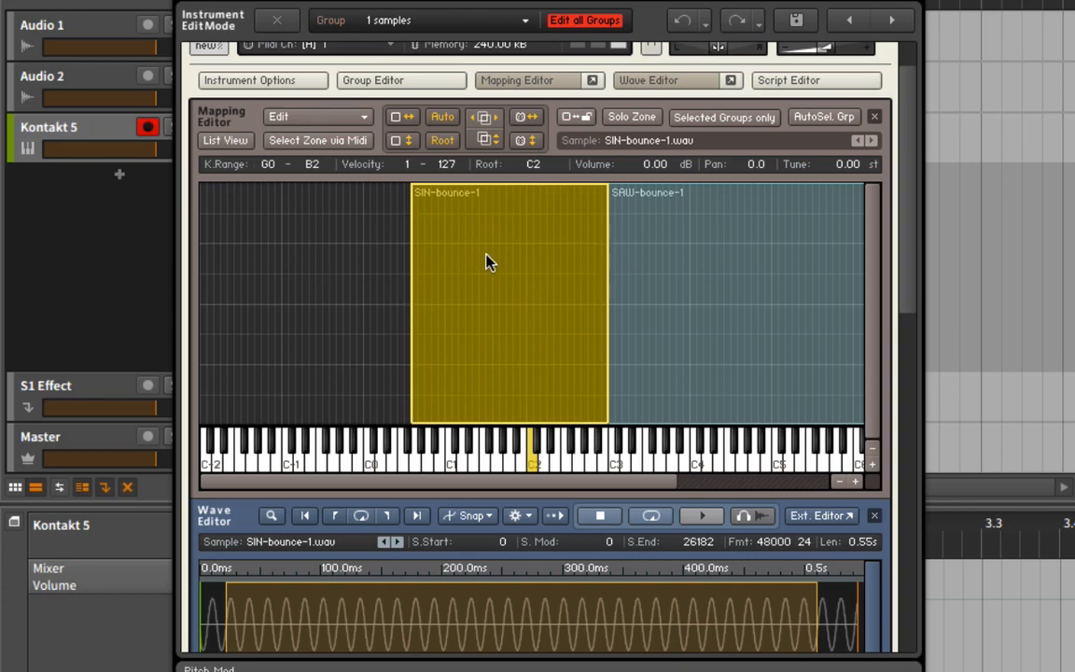
mouse_move(551, 311)
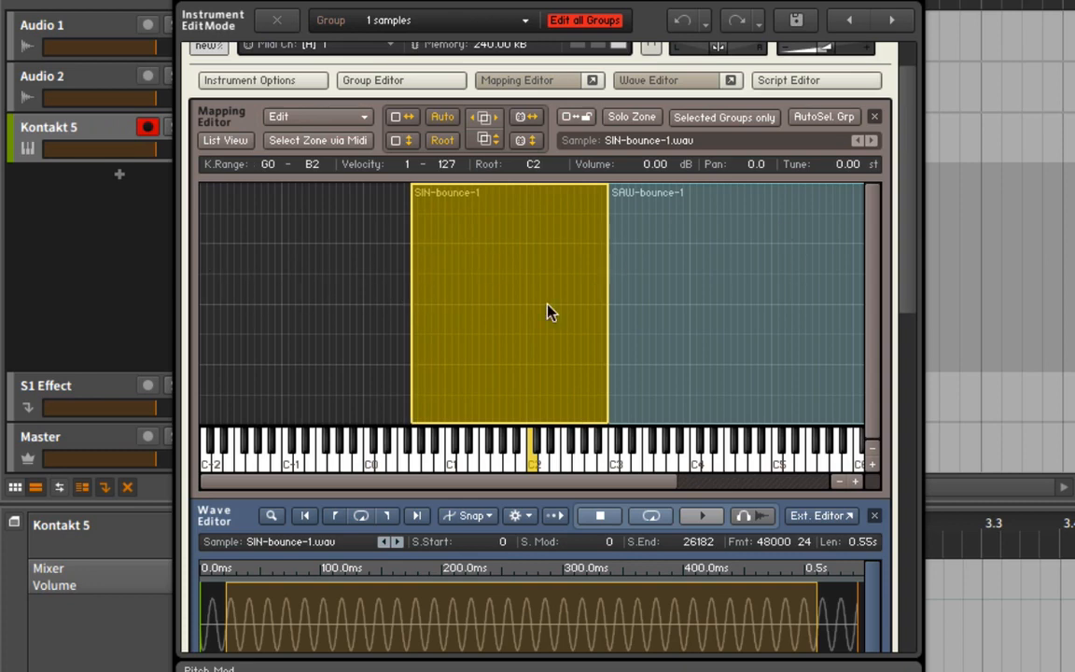
click(743, 263)
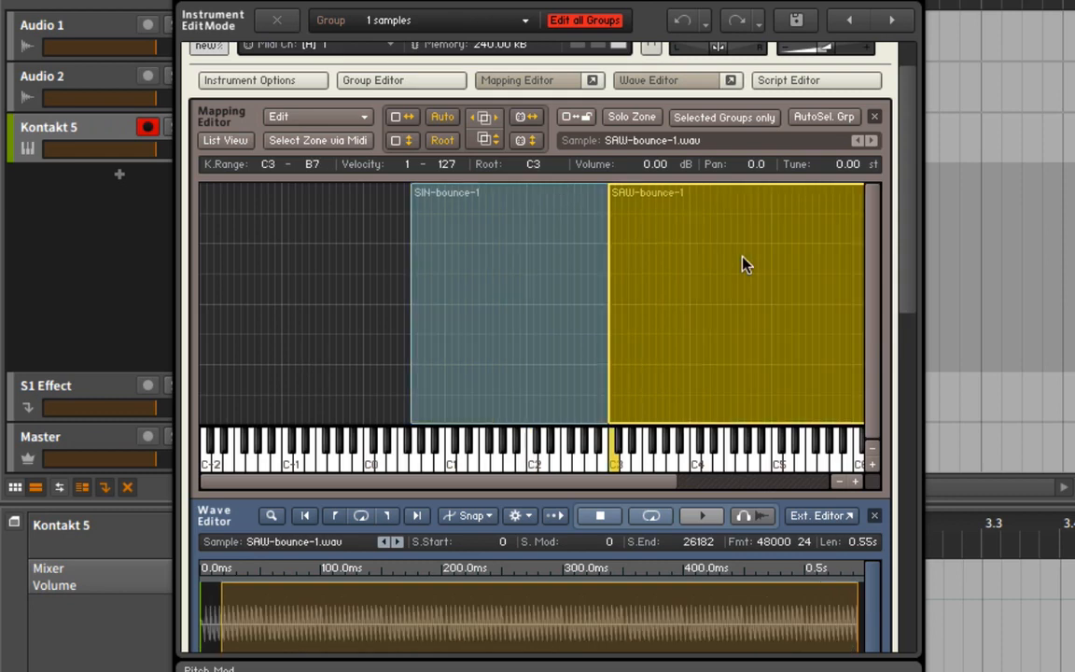
mouse_move(719, 306)
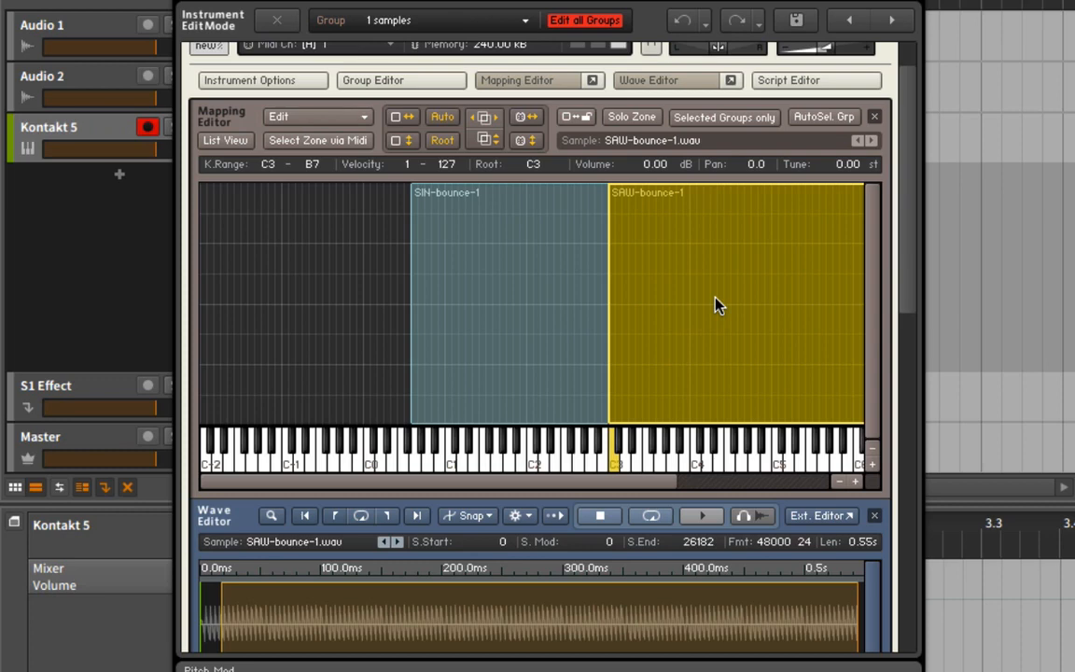
mouse_move(508, 258)
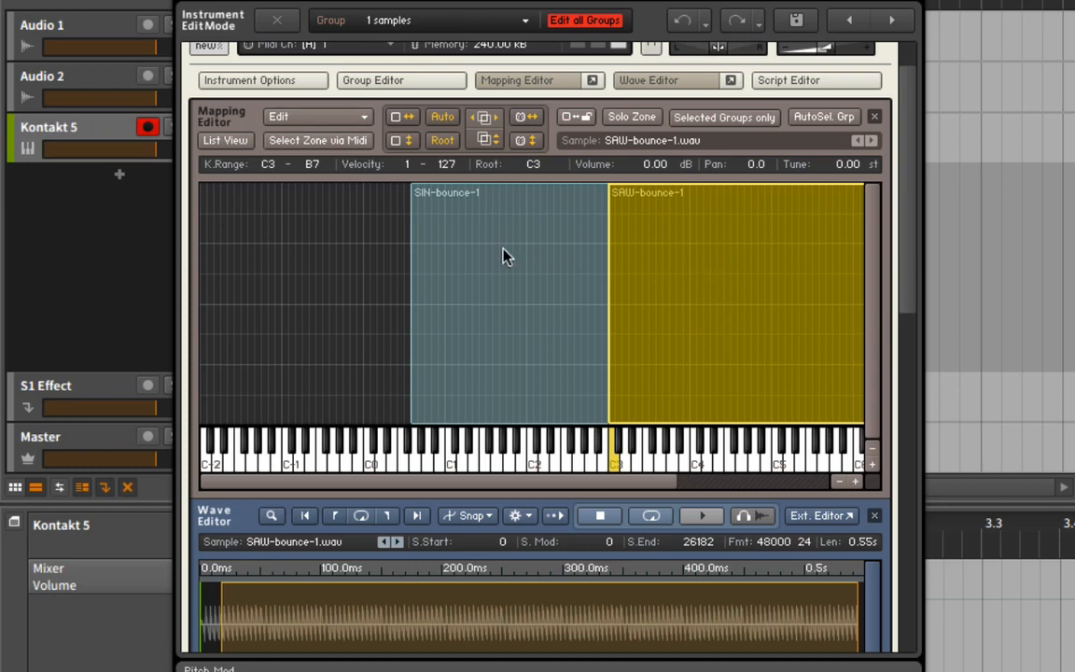
mouse_move(531, 254)
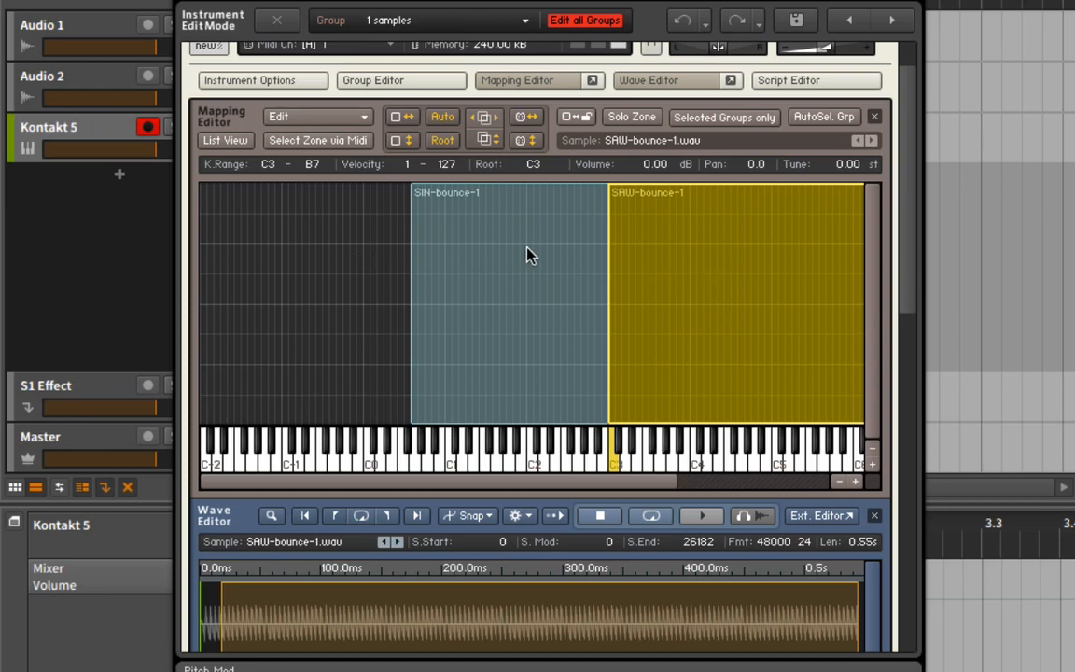
mouse_move(562, 250)
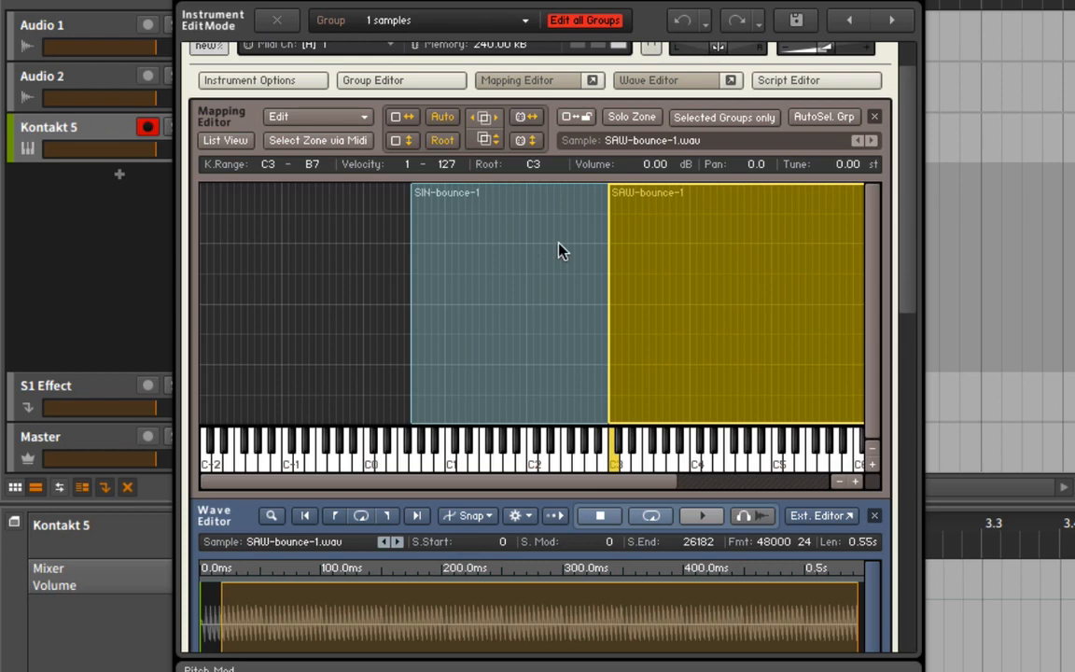
Step: Extend the sine zone up to D#3 overlapping the saw, then show zones in List View
click(504, 299)
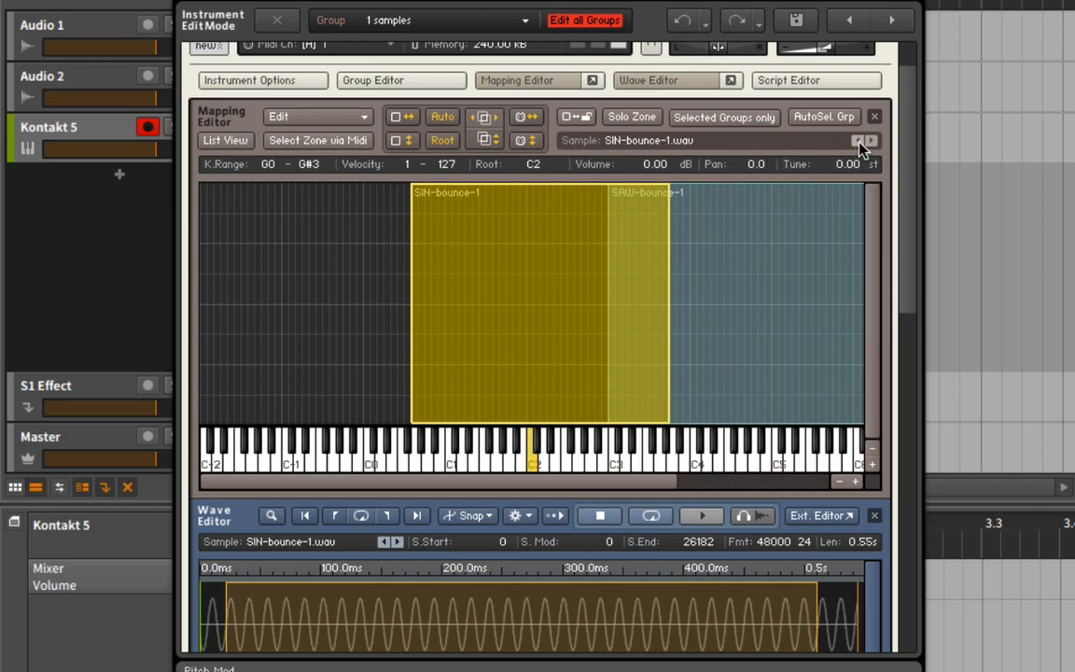
mouse_move(526, 185)
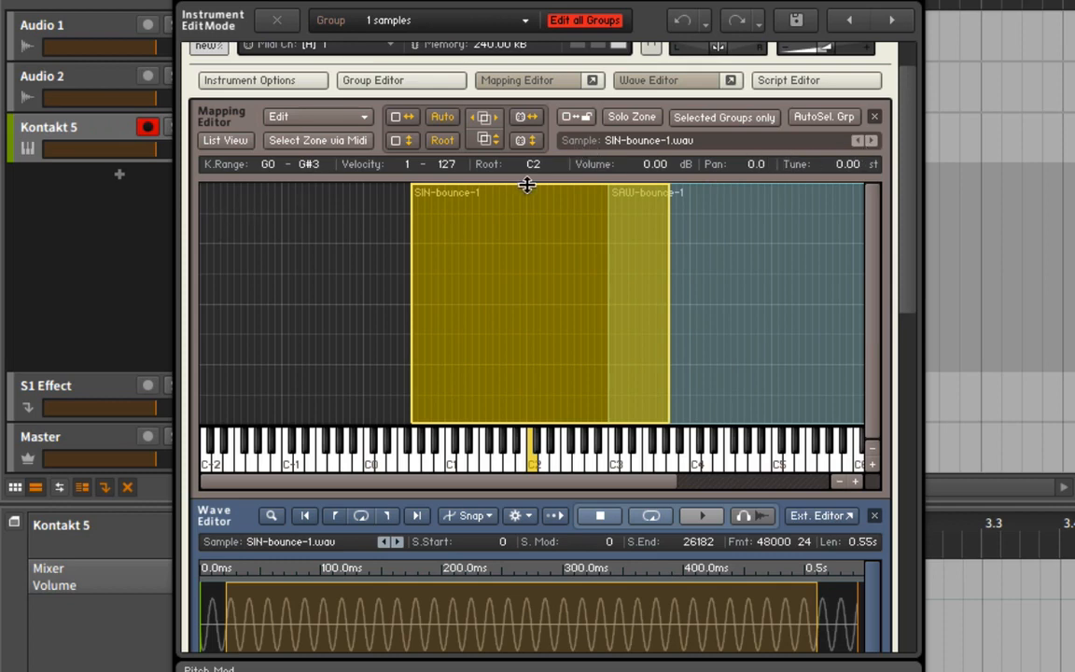
click(859, 140)
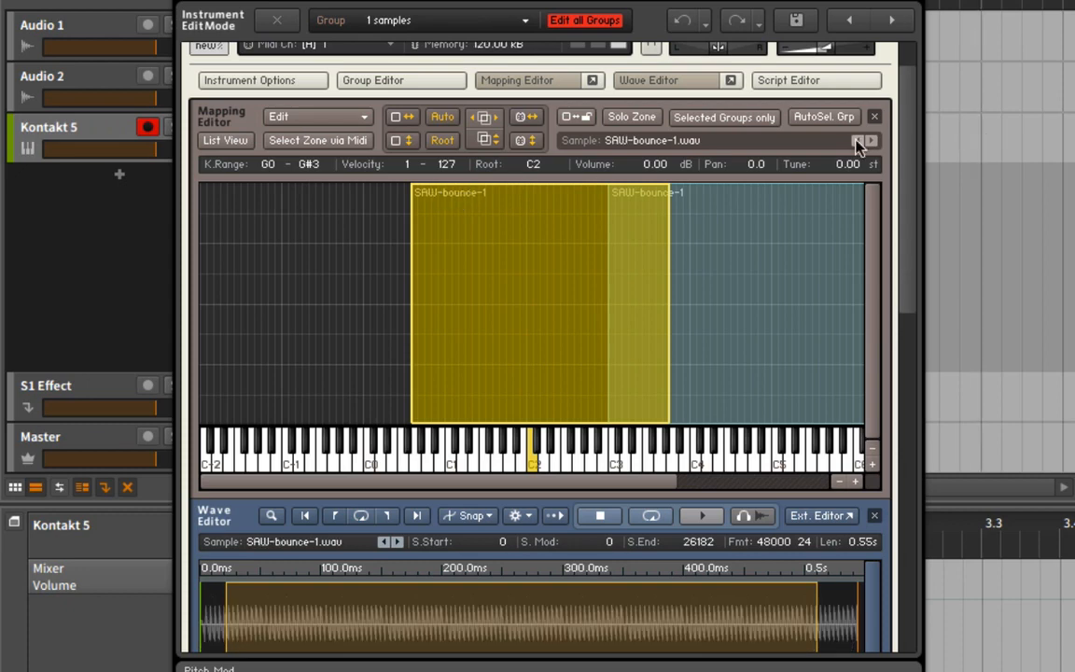
mouse_move(841, 171)
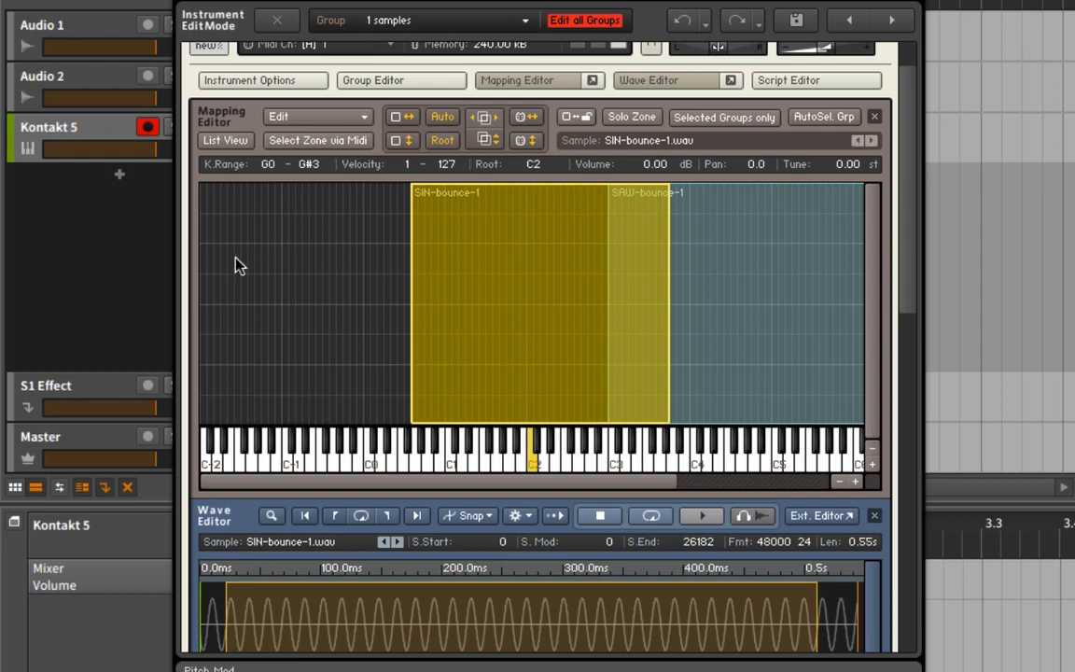
mouse_move(272, 216)
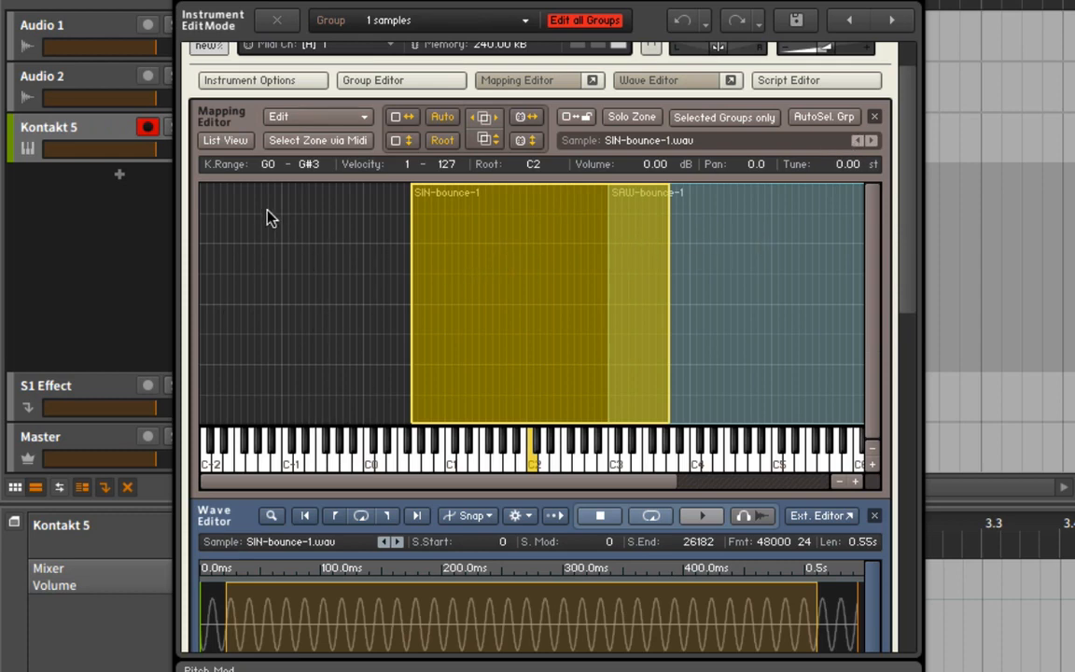
click(224, 140)
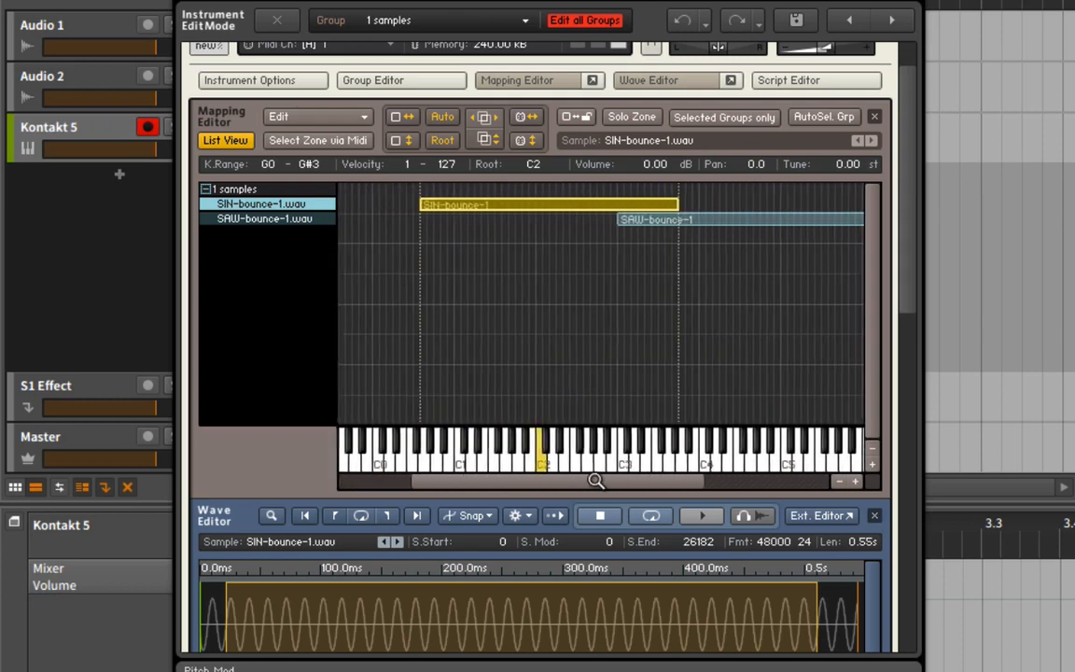
Step: Extend both zones over the full keyboard and set the sine zone's root key to C2
click(732, 275)
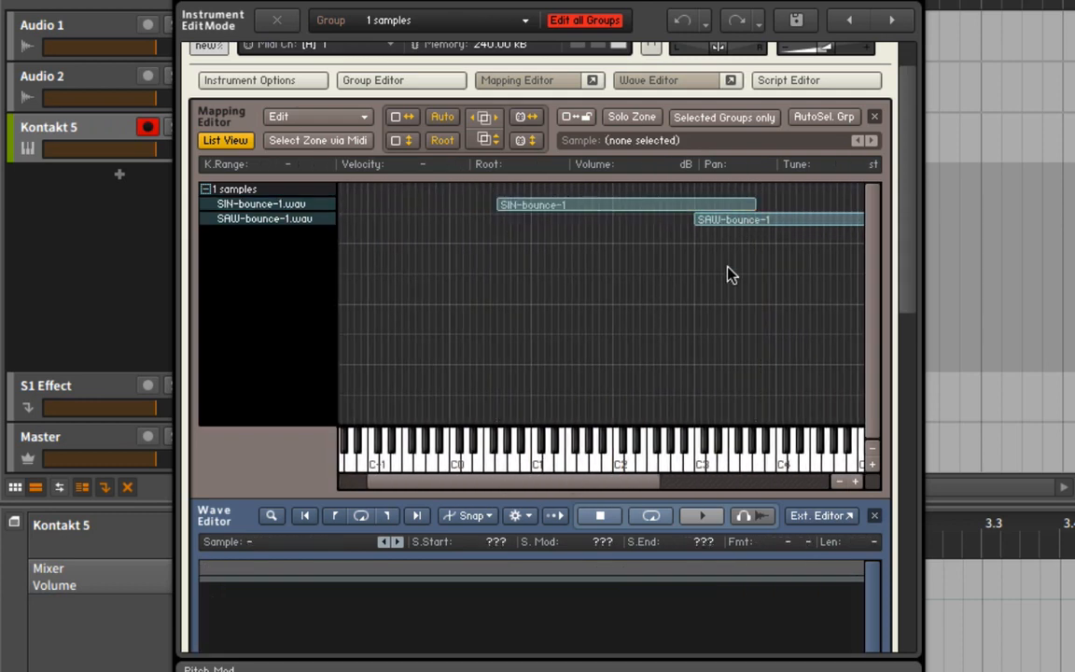
click(264, 219)
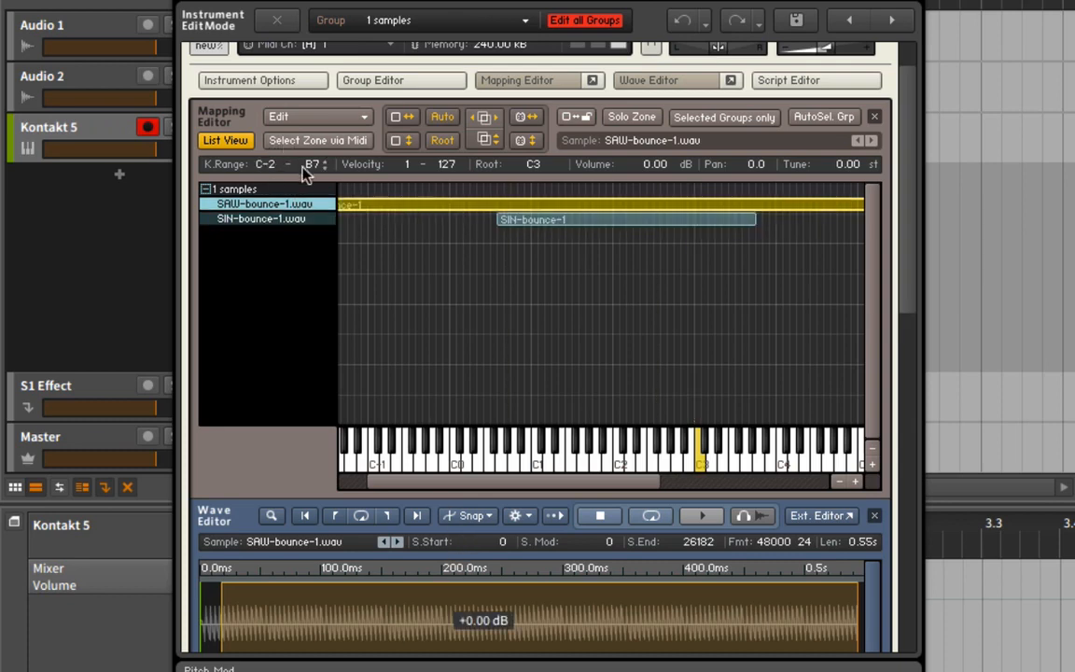
click(261, 218)
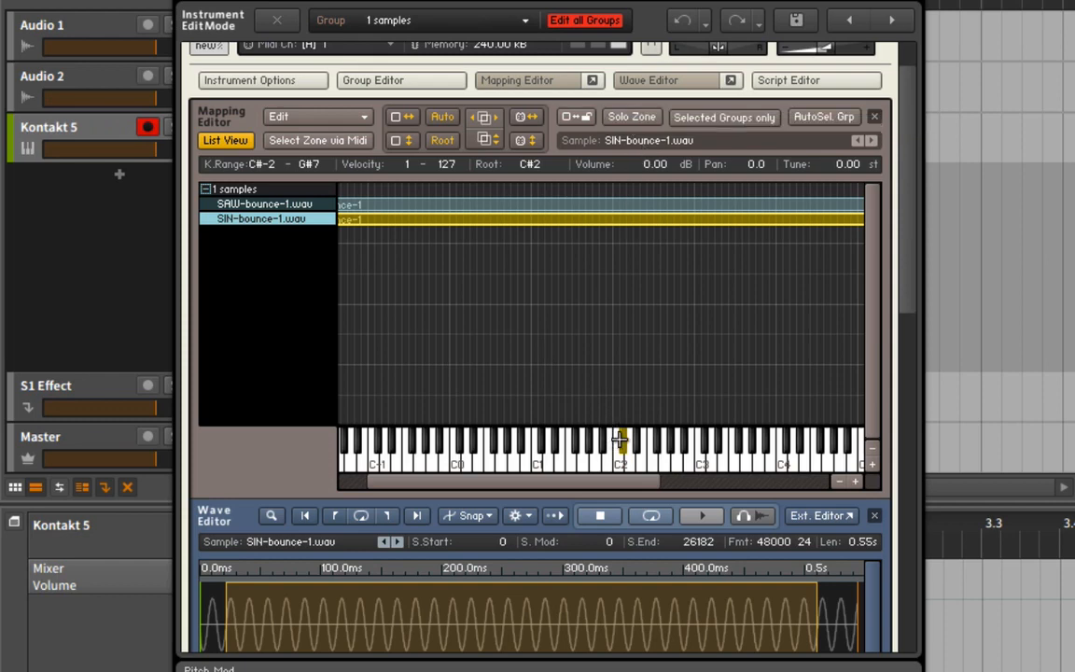
click(619, 444)
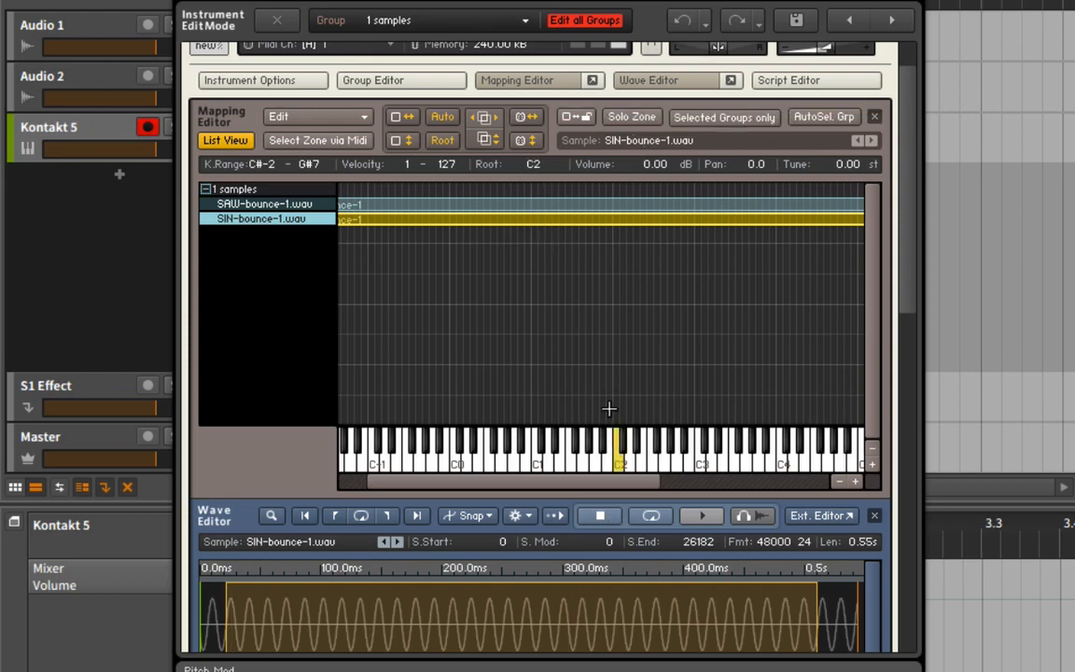
mouse_move(689, 404)
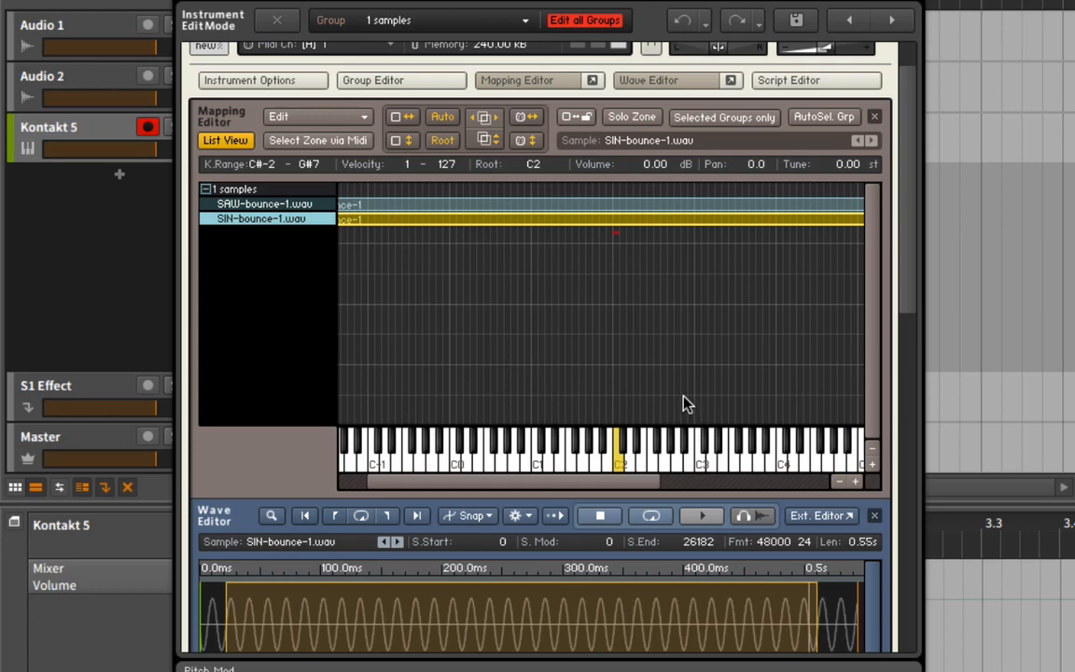
mouse_move(415, 220)
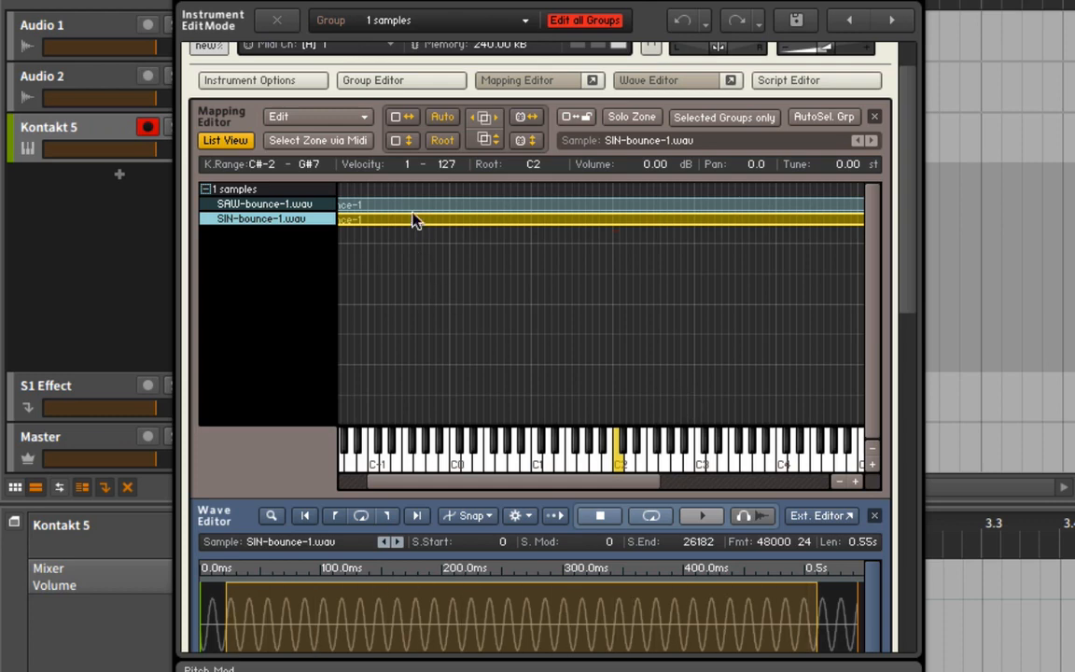
Step: Change the SAW-bounce-1 zone's root key from C3 to C2
click(263, 204)
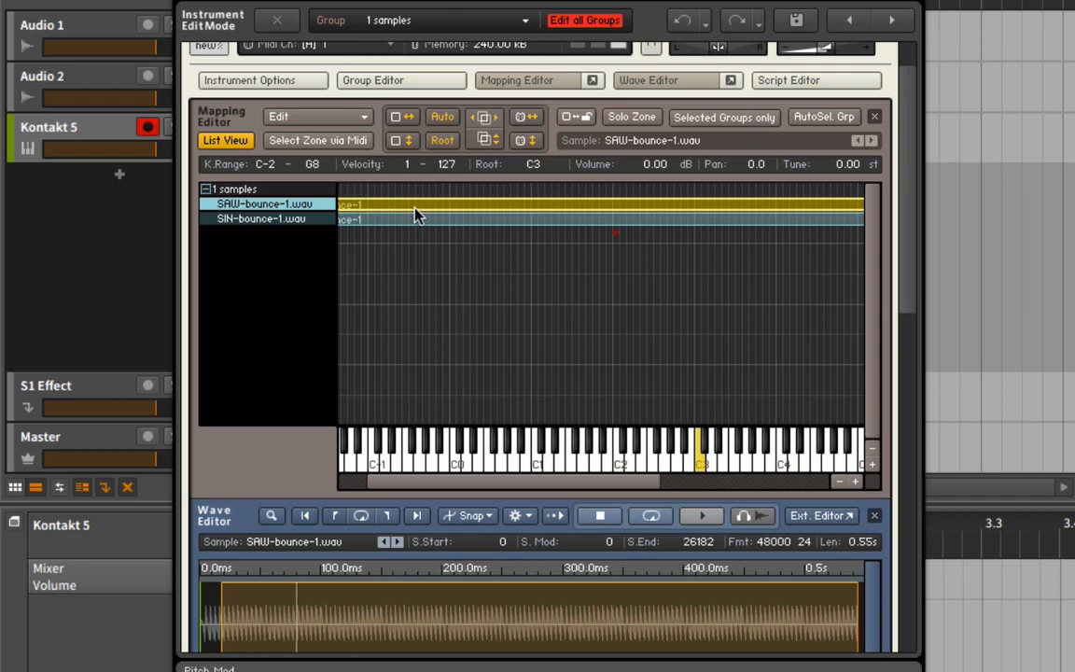
mouse_move(418, 226)
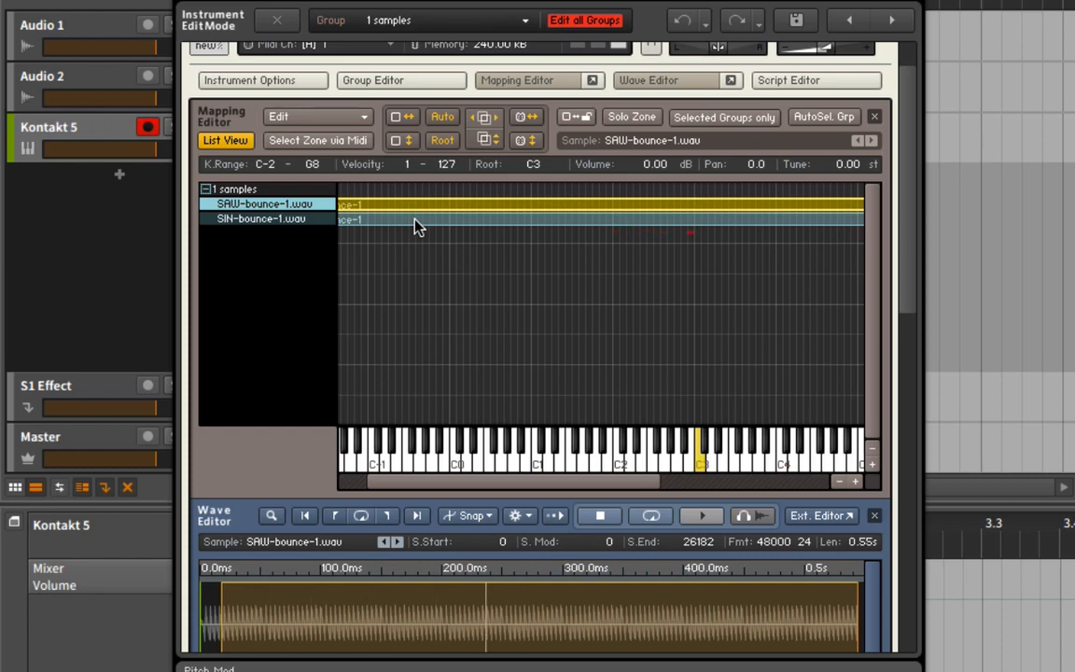
mouse_move(878, 284)
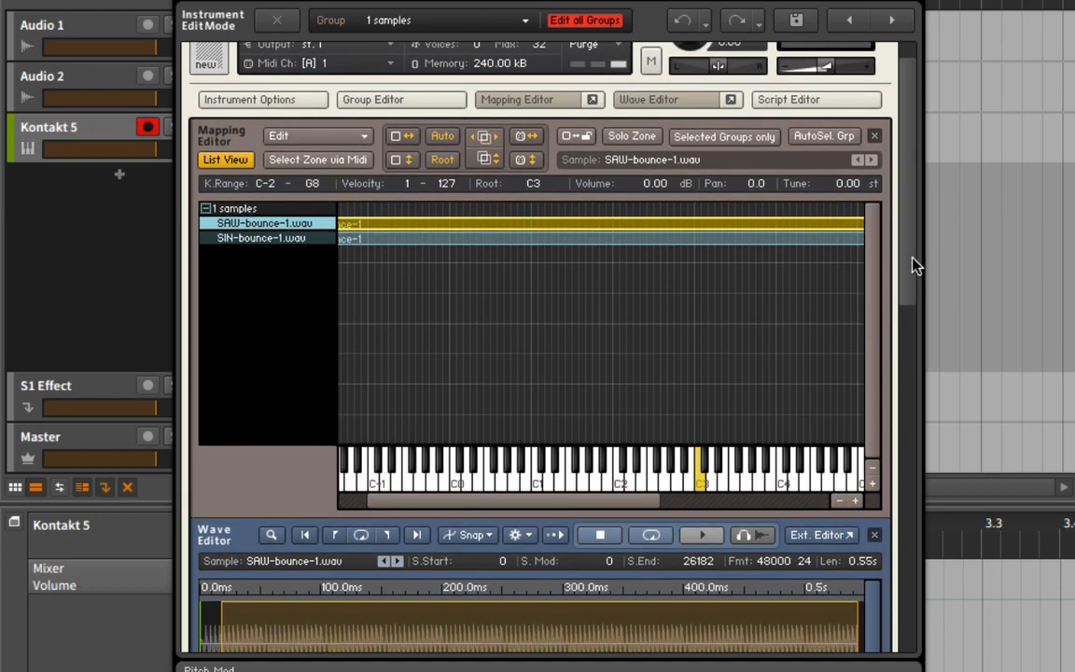
mouse_move(643, 415)
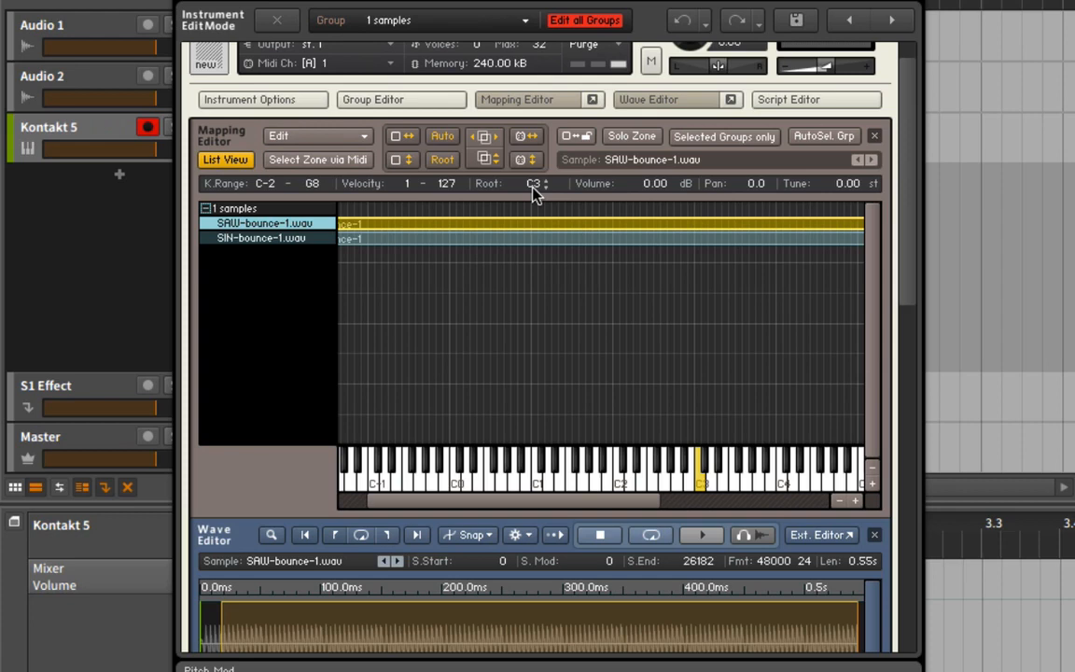
click(546, 183)
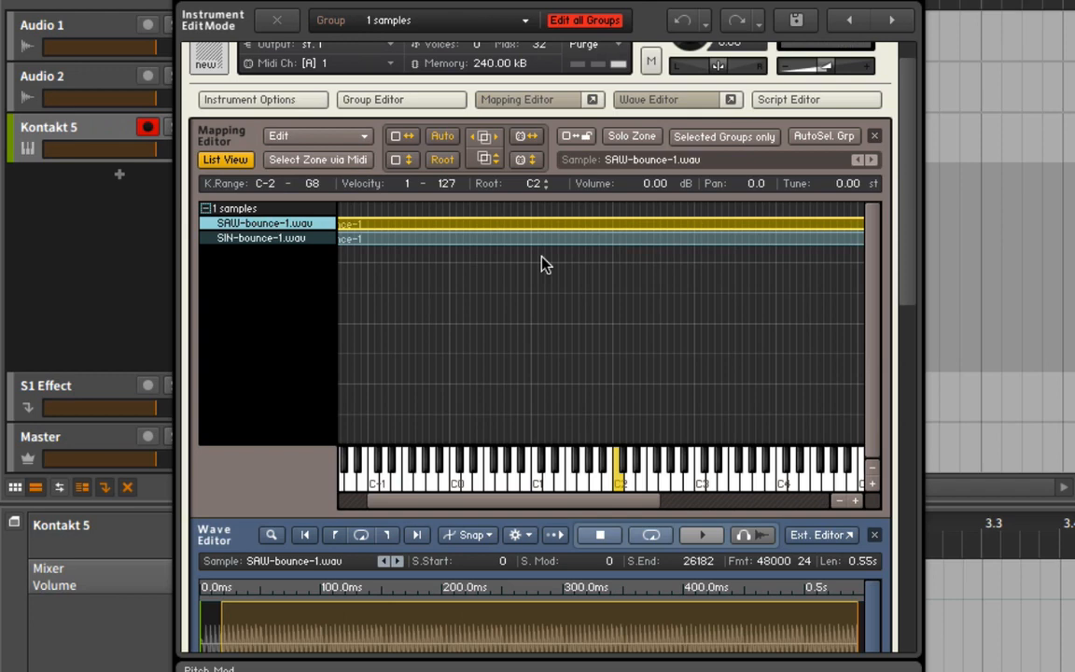
mouse_move(463, 280)
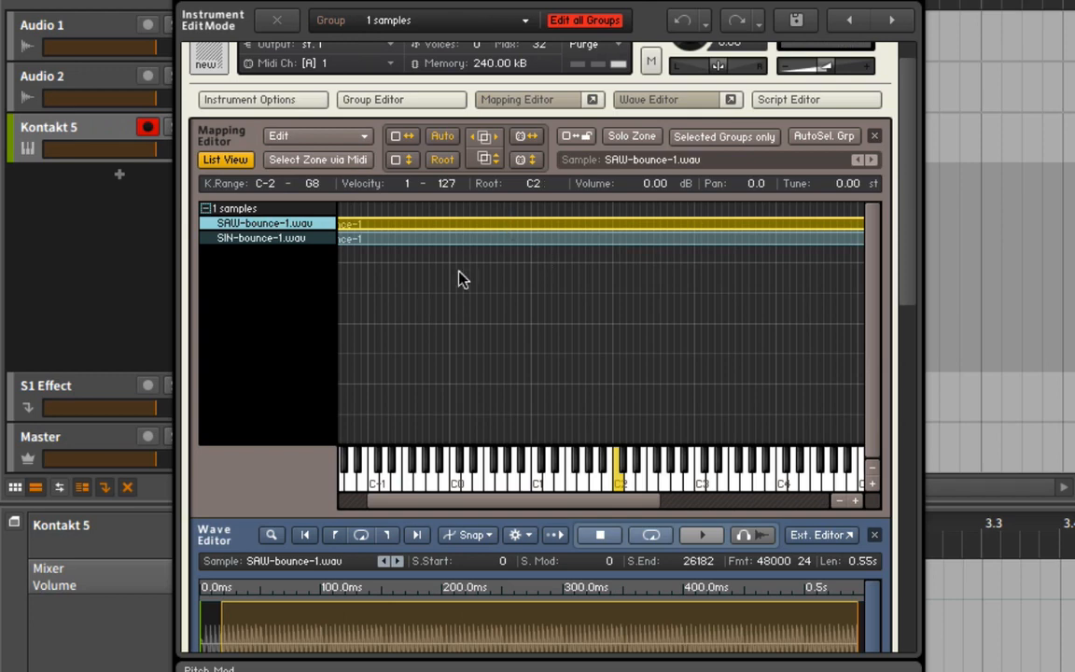
mouse_move(500, 239)
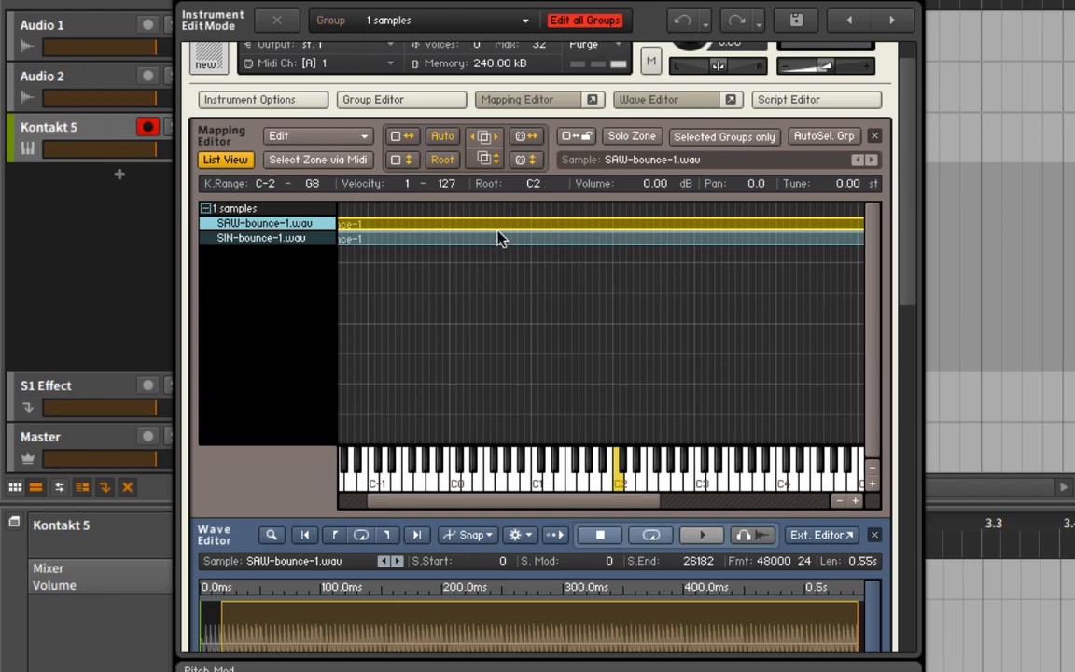
Step: Duplicate the saw zone into seven copies via Duplicate zone(s), leaving none selected
right_click(481, 232)
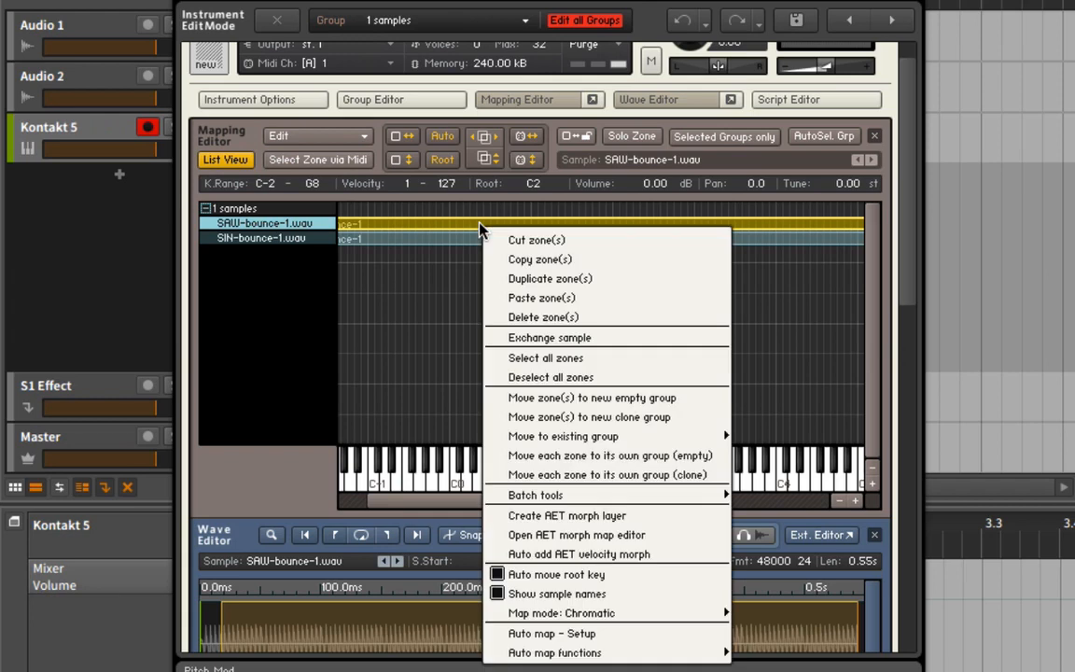
click(549, 278)
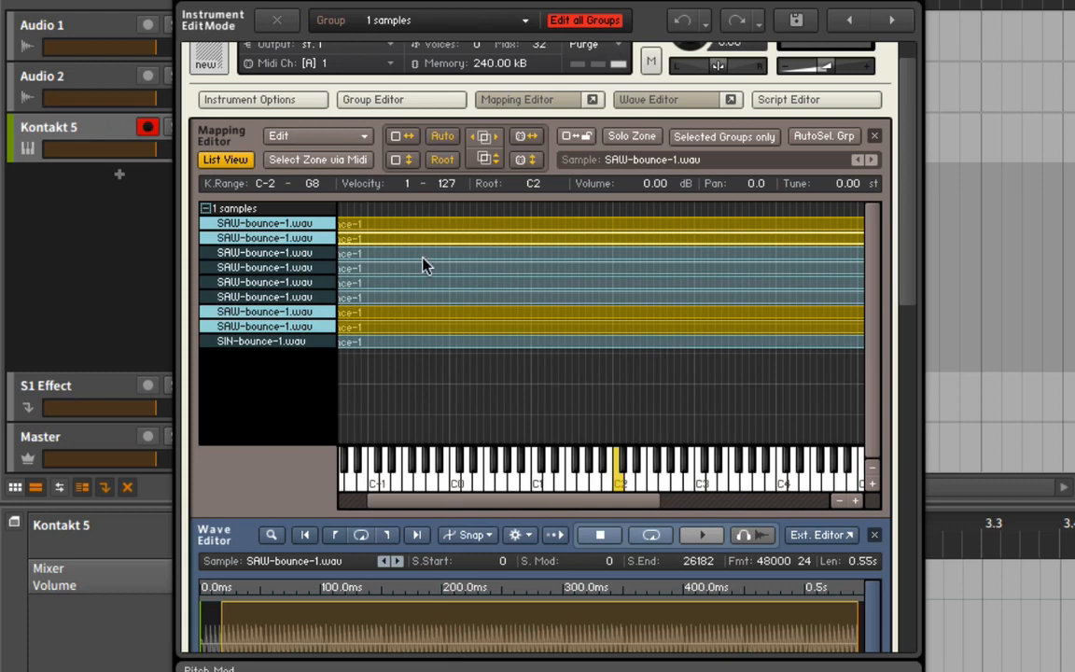
click(265, 282)
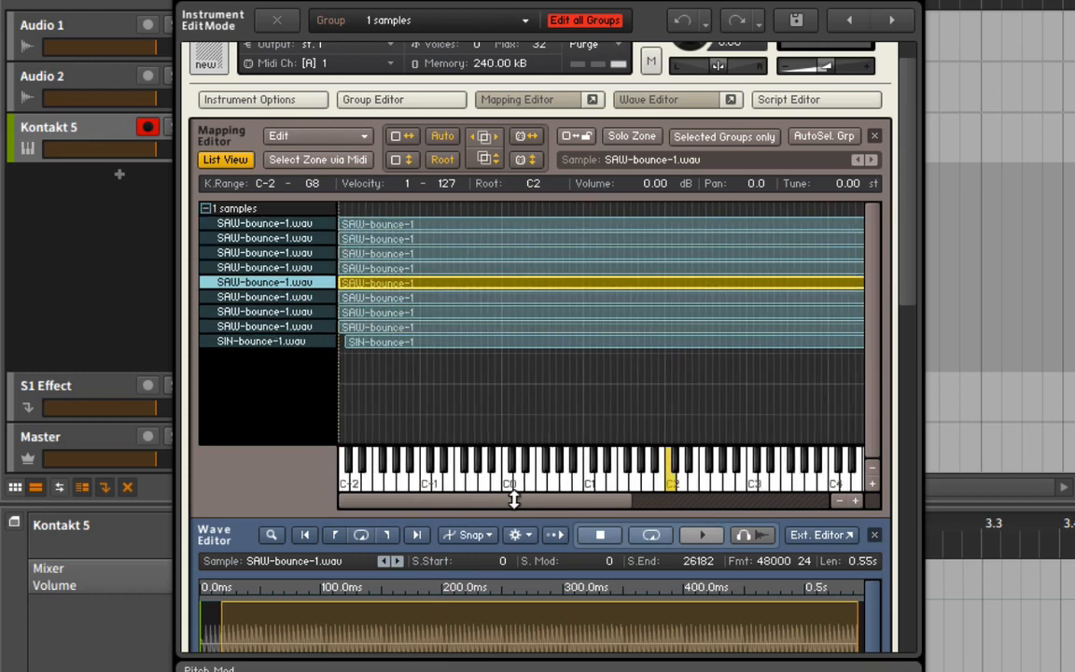
click(266, 325)
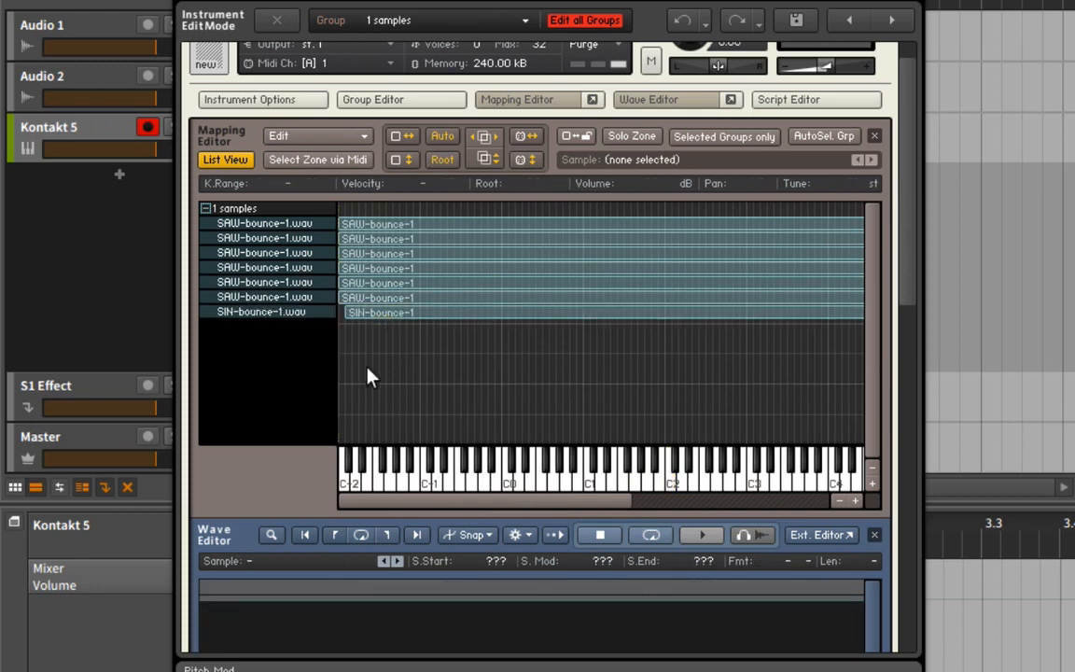
Step: Pan and detune individual saw copies apart, e.g. pan 32.6 and tune −0.05
click(377, 284)
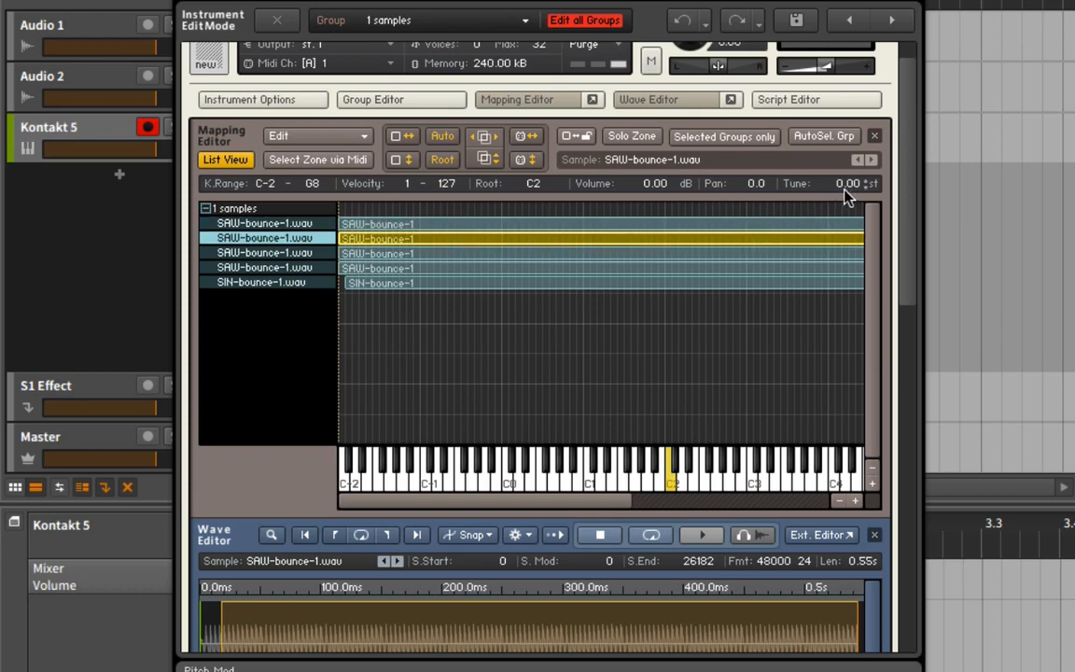
mouse_move(728, 232)
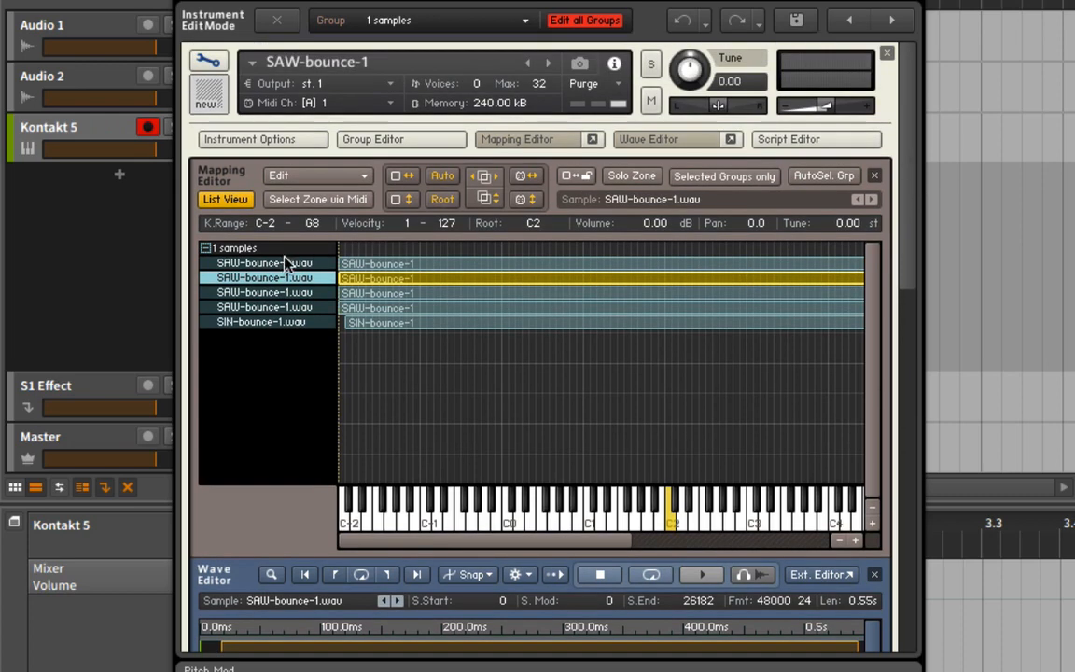
mouse_move(818, 105)
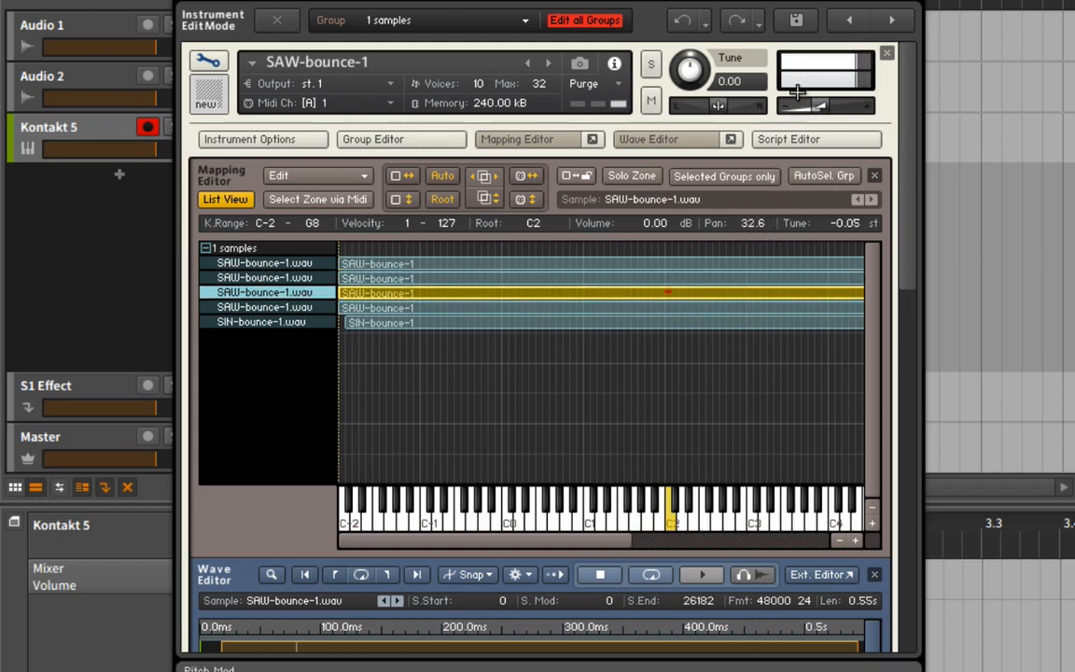
click(480, 82)
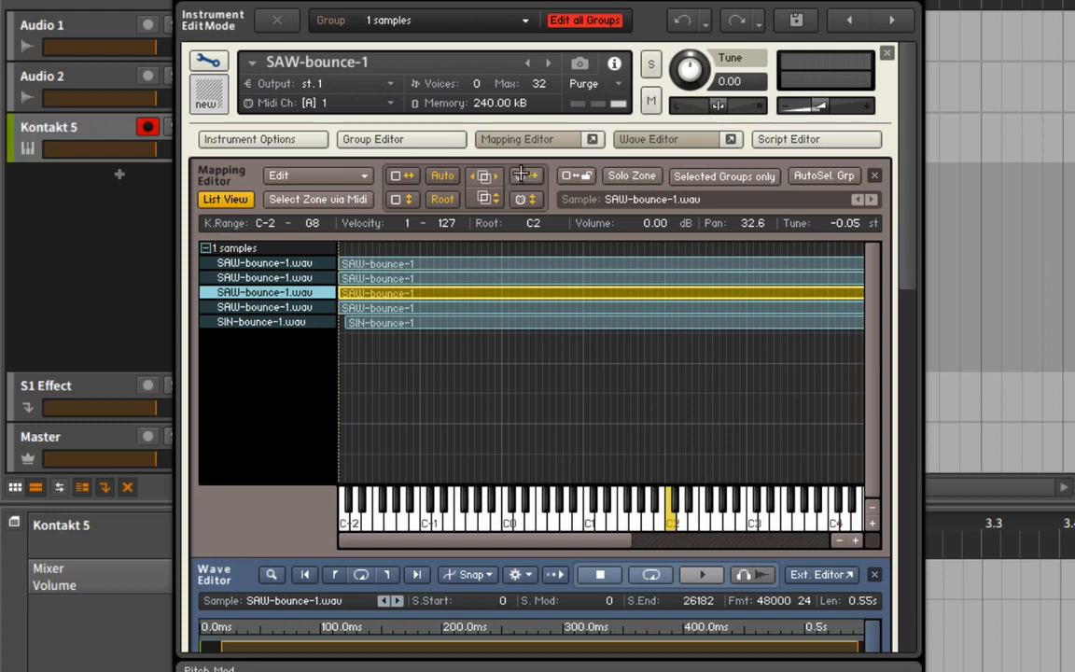
click(649, 138)
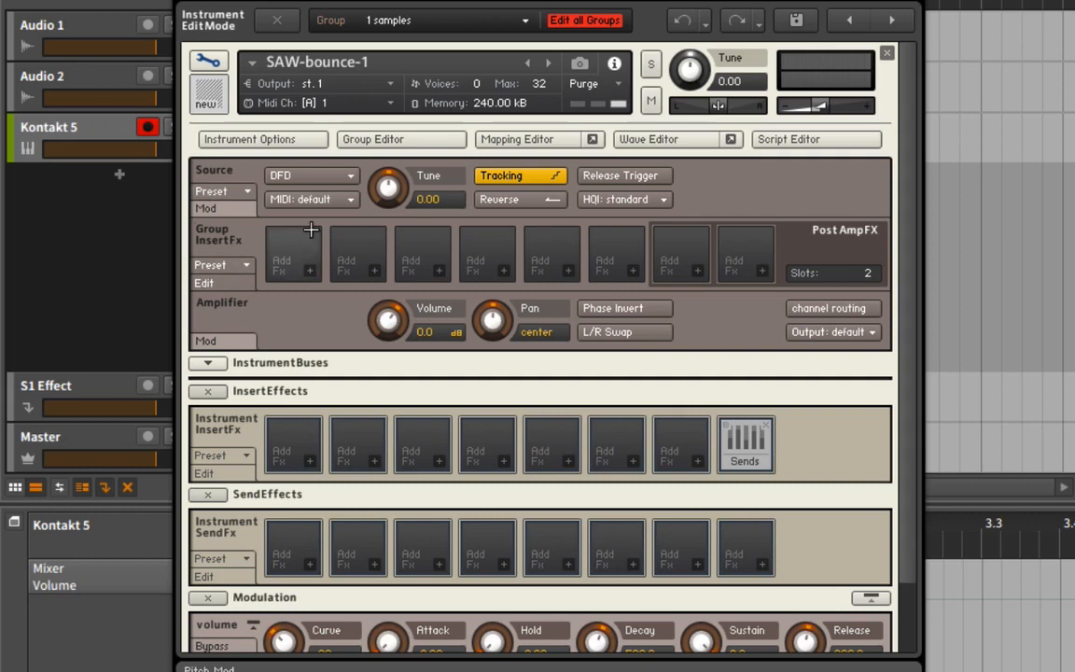
mouse_move(378, 138)
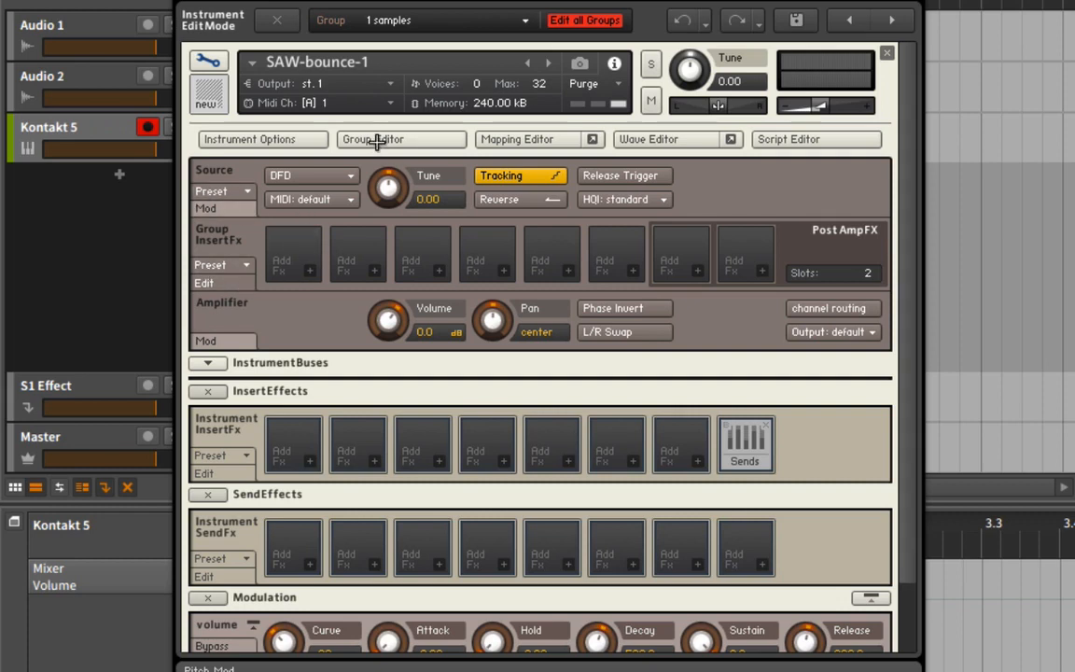
click(401, 138)
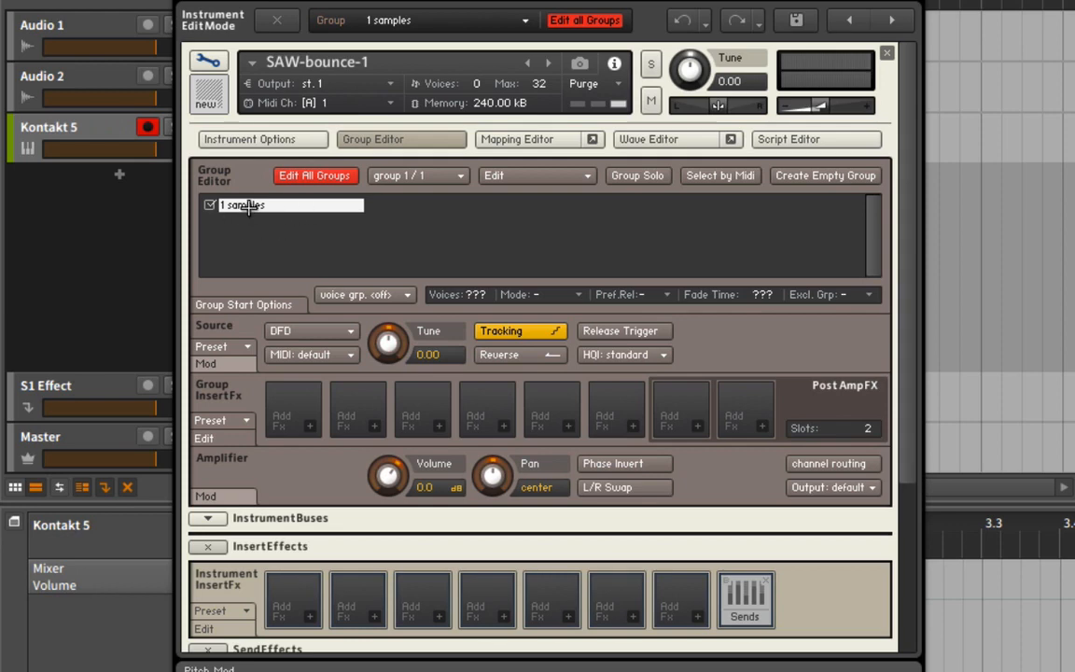
text(SYNTH SOUNDS)
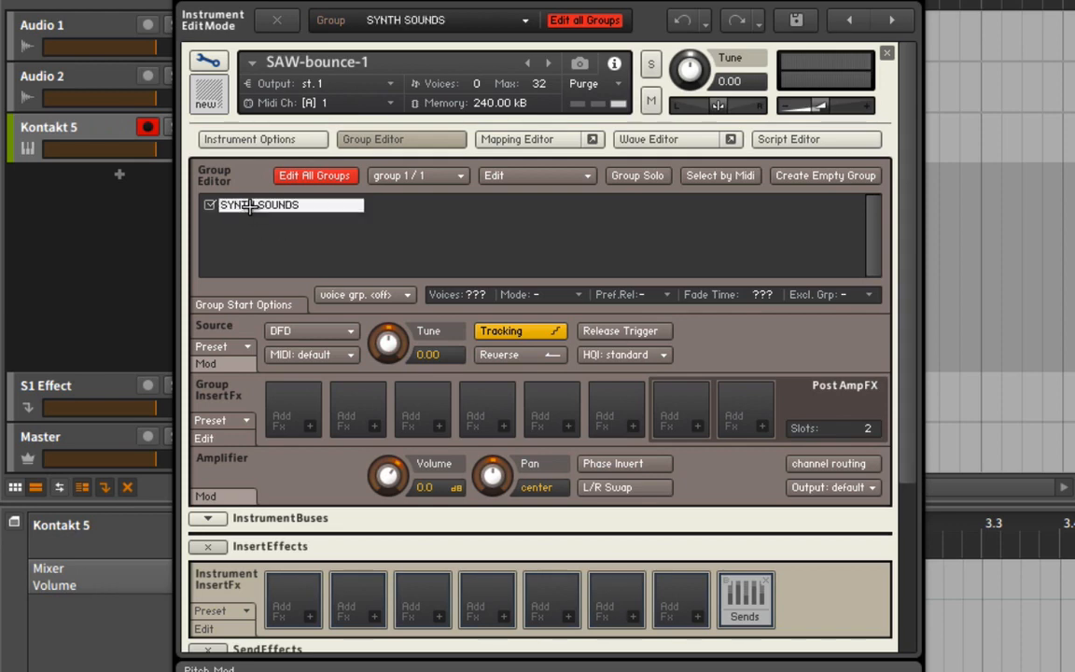
click(517, 138)
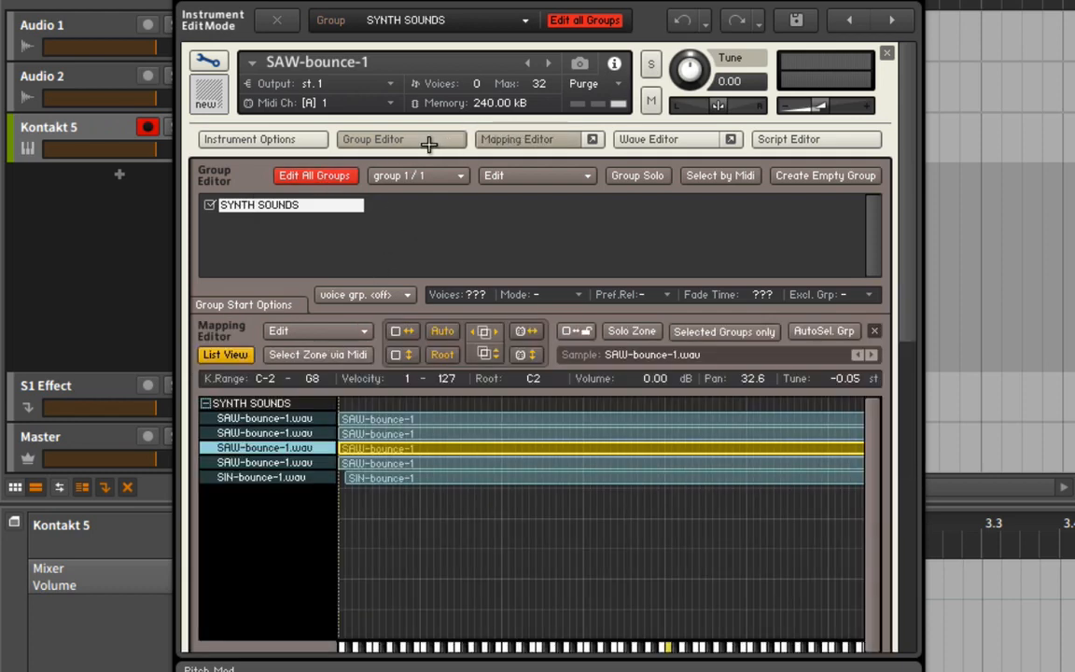
mouse_move(422, 153)
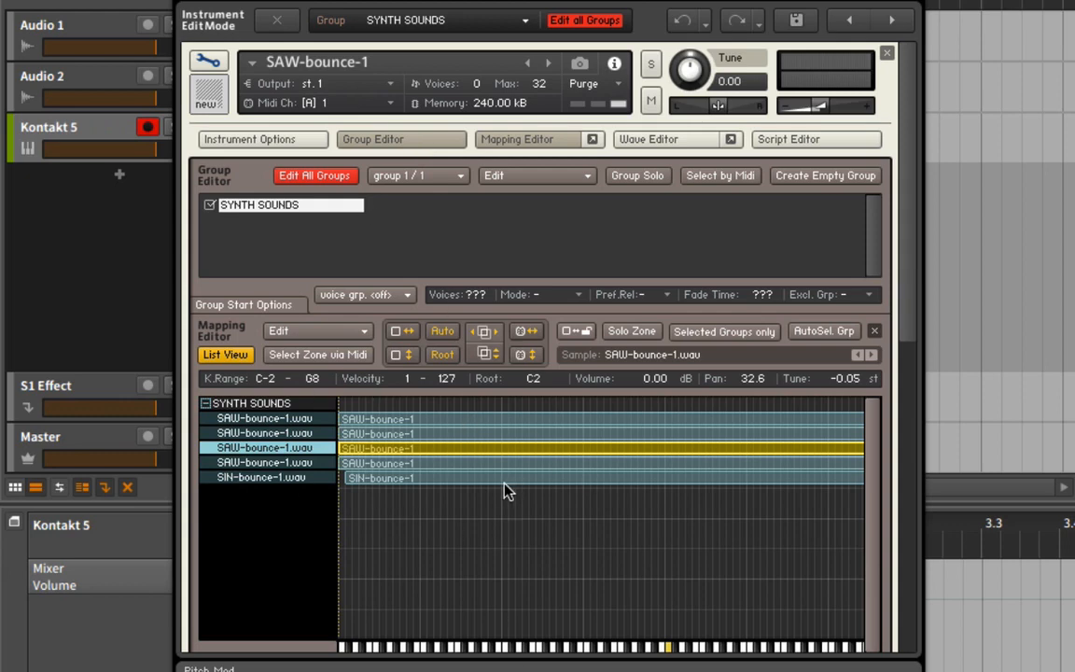
mouse_move(418, 514)
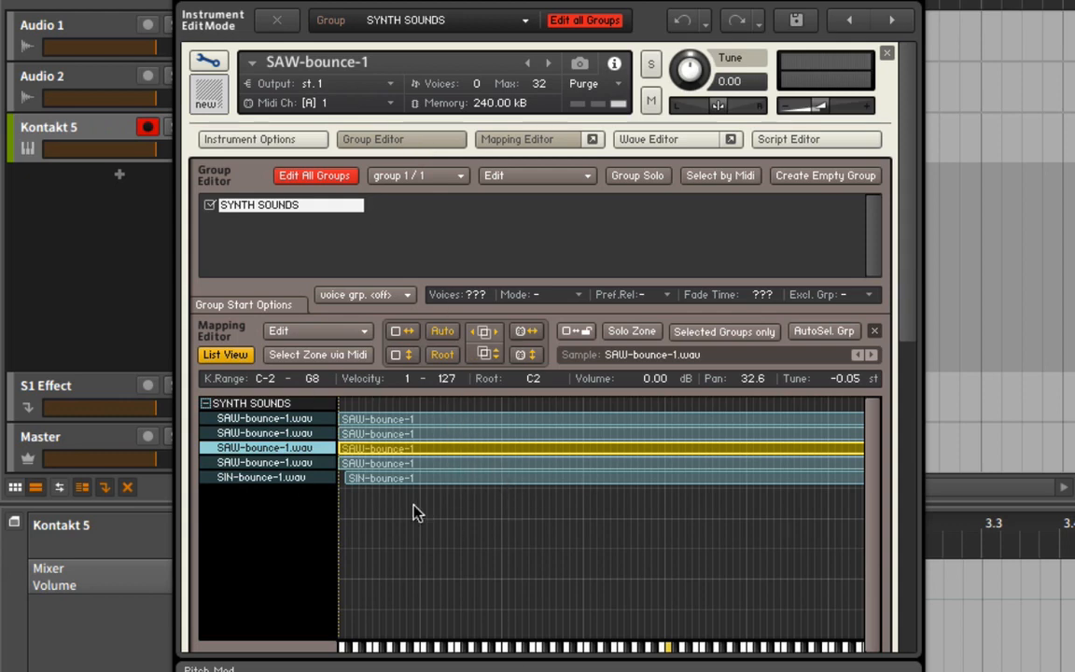
mouse_move(374, 493)
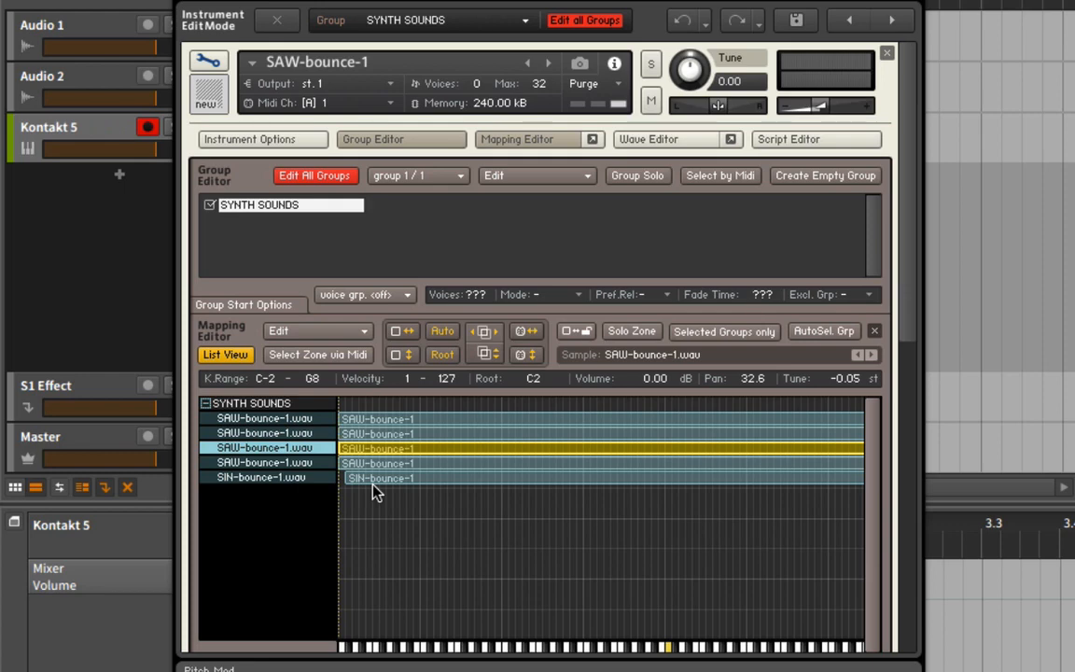
mouse_move(474, 250)
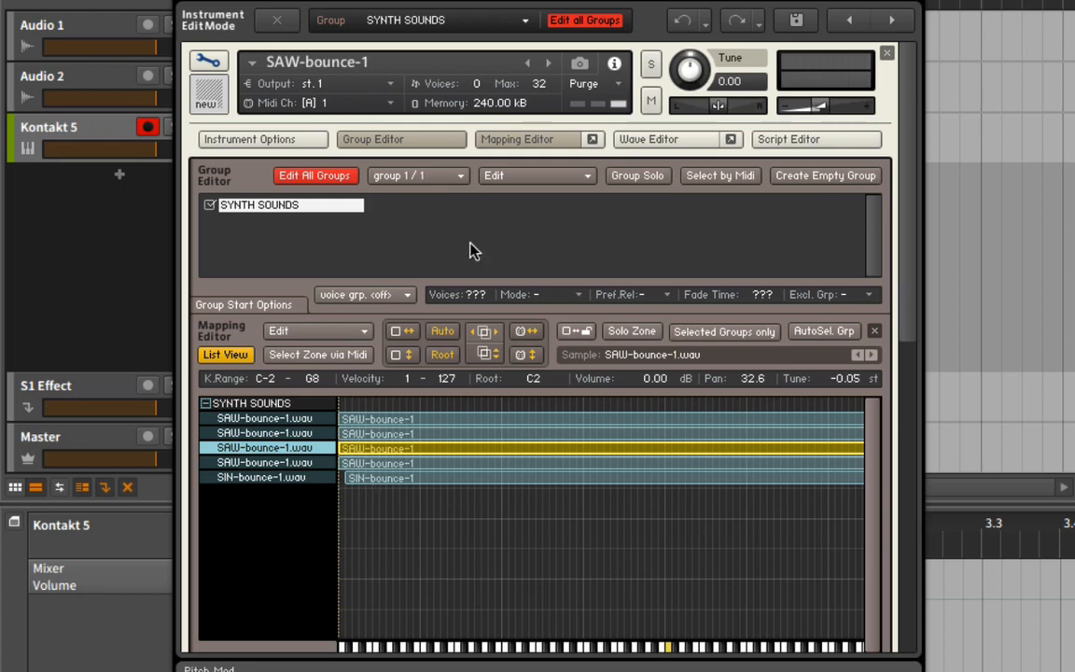
Step: Hide the group and mapping panels and dial the volume envelope release down to a short time
click(374, 139)
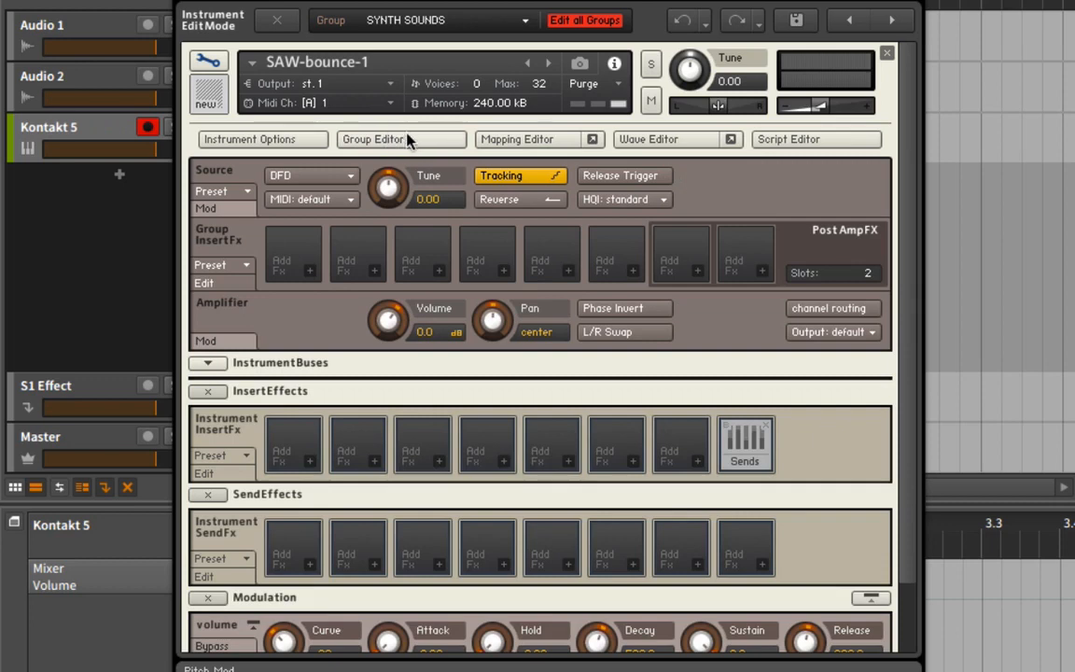
click(250, 62)
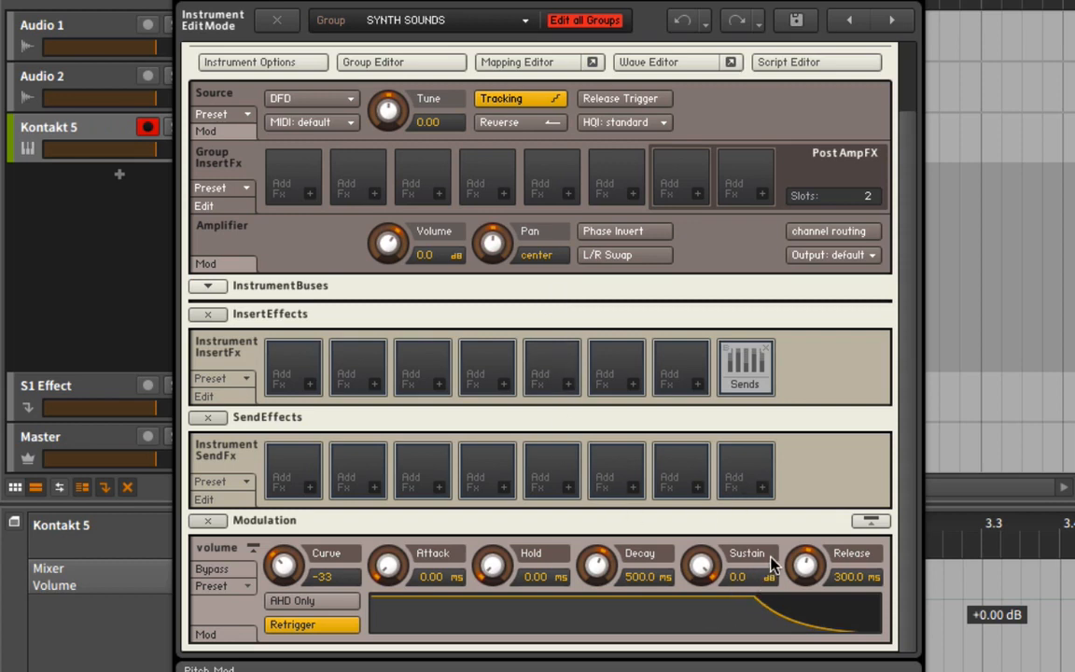
drag(807, 563, 806, 545)
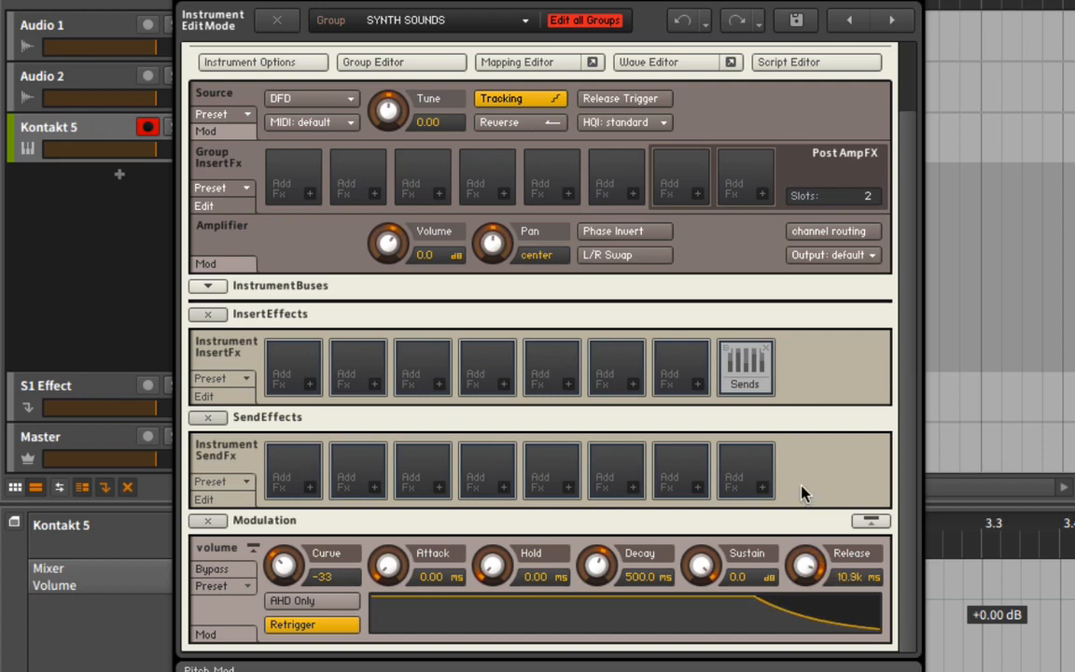
drag(807, 564, 794, 583)
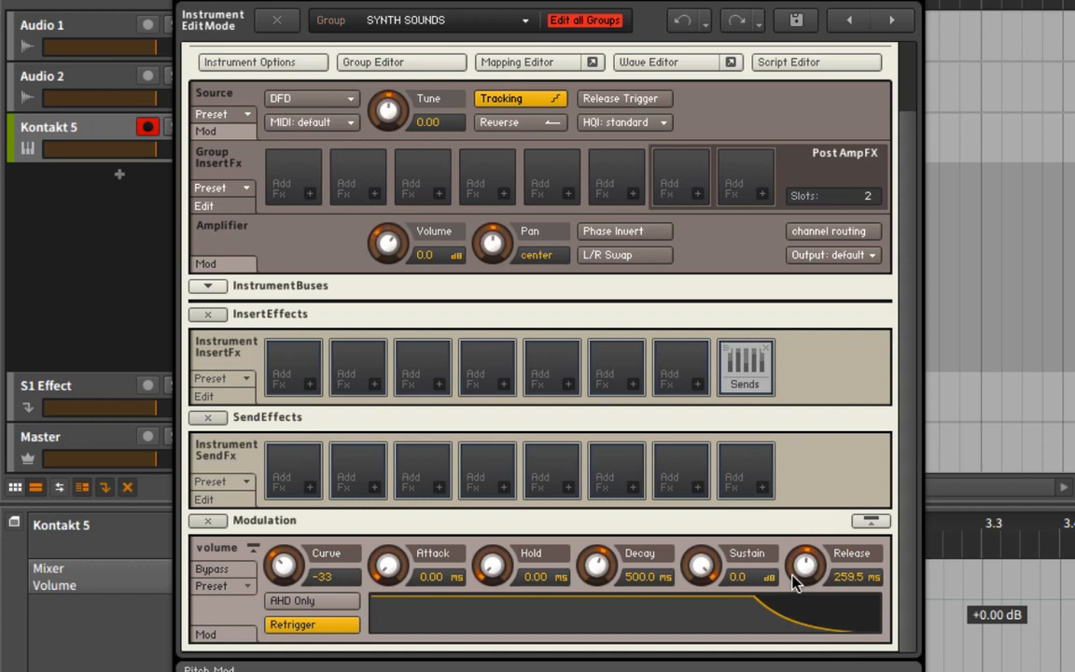
drag(807, 564, 795, 594)
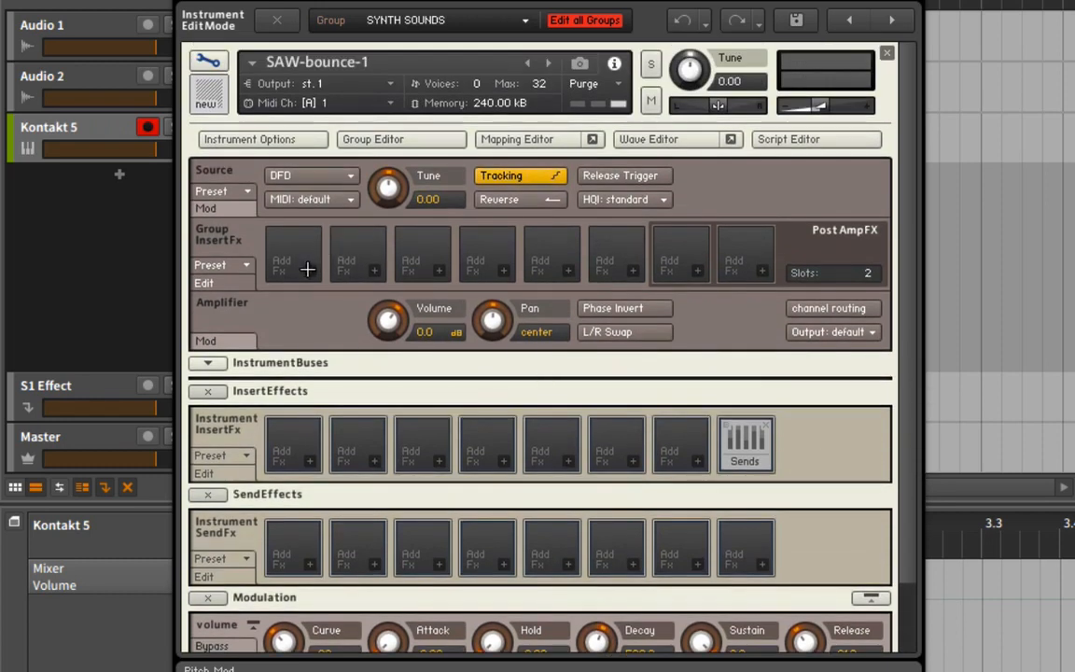
Step: Load a Ladder BP2 filter into the first group insert slot, cutoff around 370 Hz
click(307, 268)
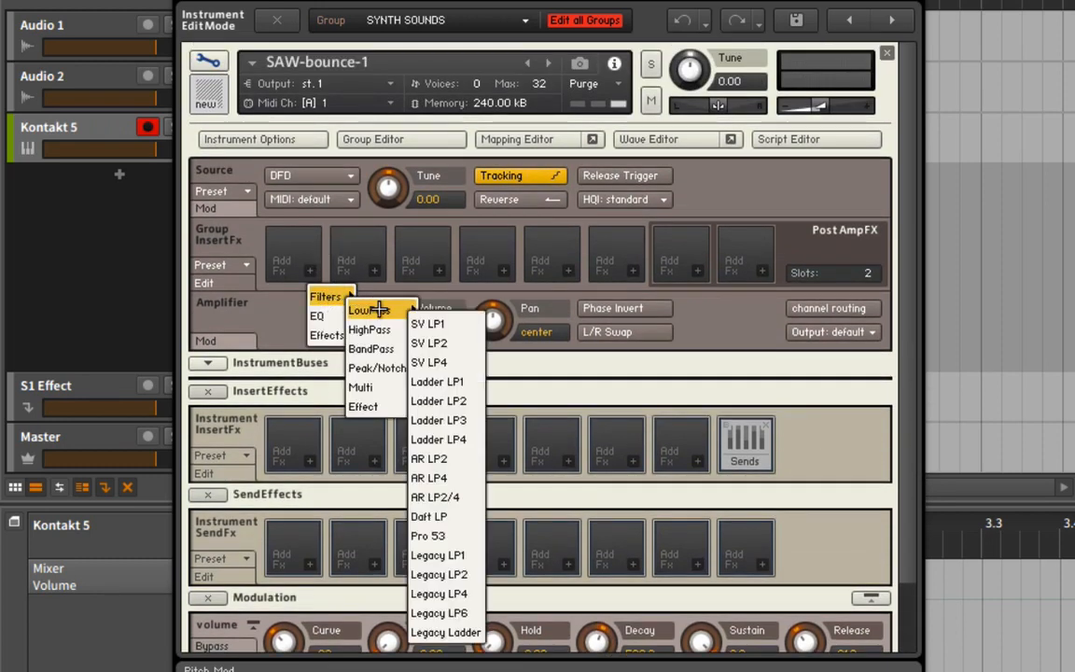
mouse_move(438, 399)
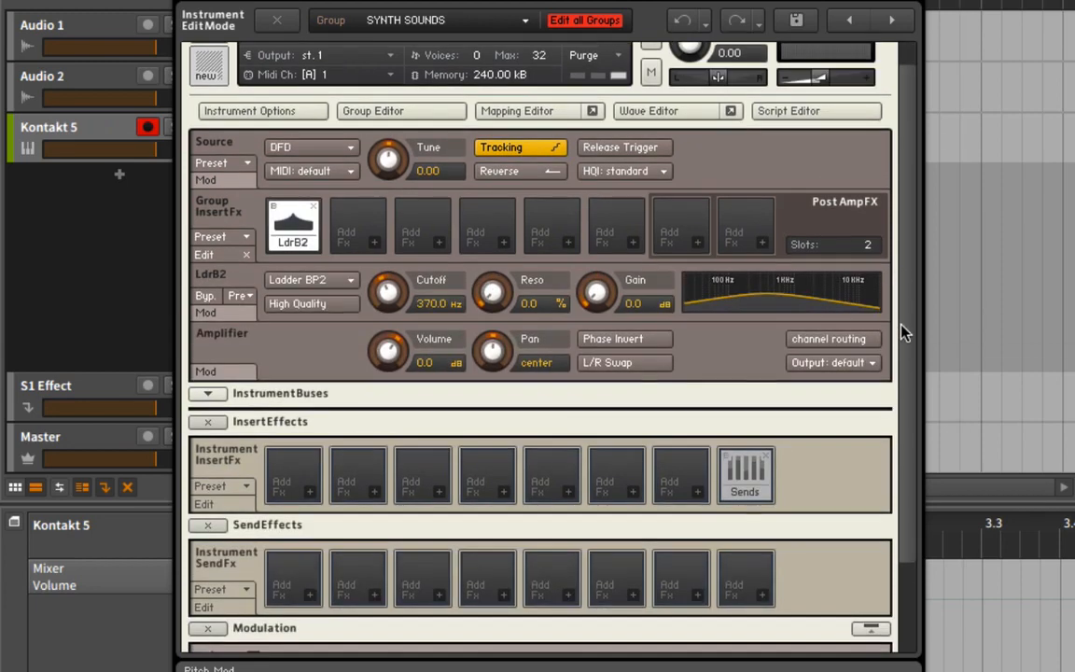
scroll(down, 3)
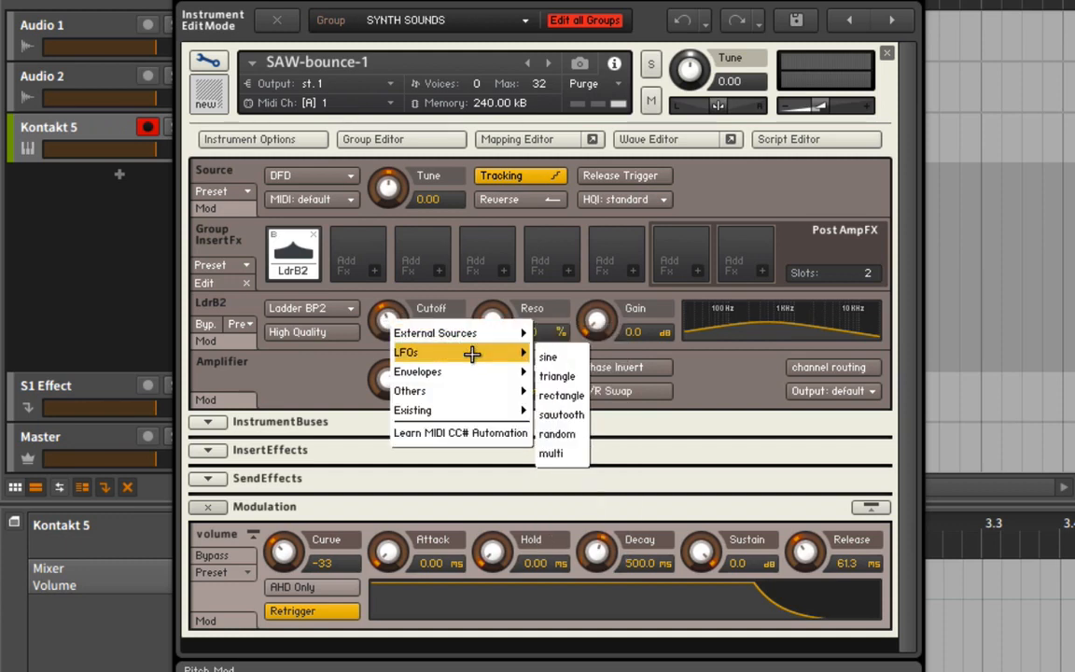
Step: Assign a sine LFO to the ladder cutoff, set its sweep amount, and raise cutoff to about 558 Hz
click(549, 356)
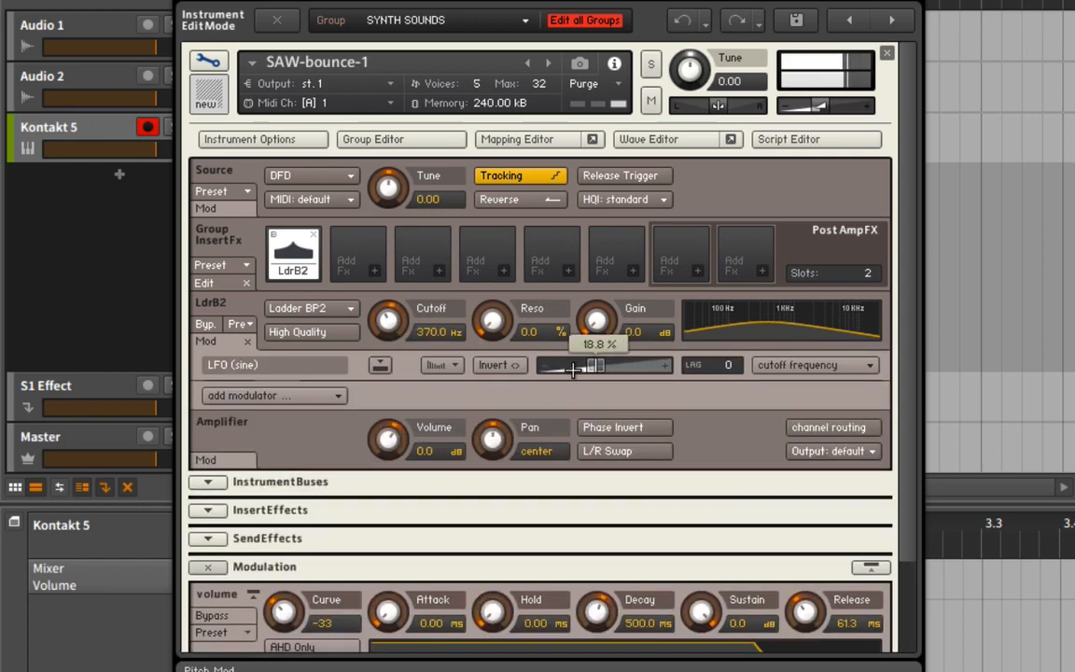
drag(389, 319, 388, 301)
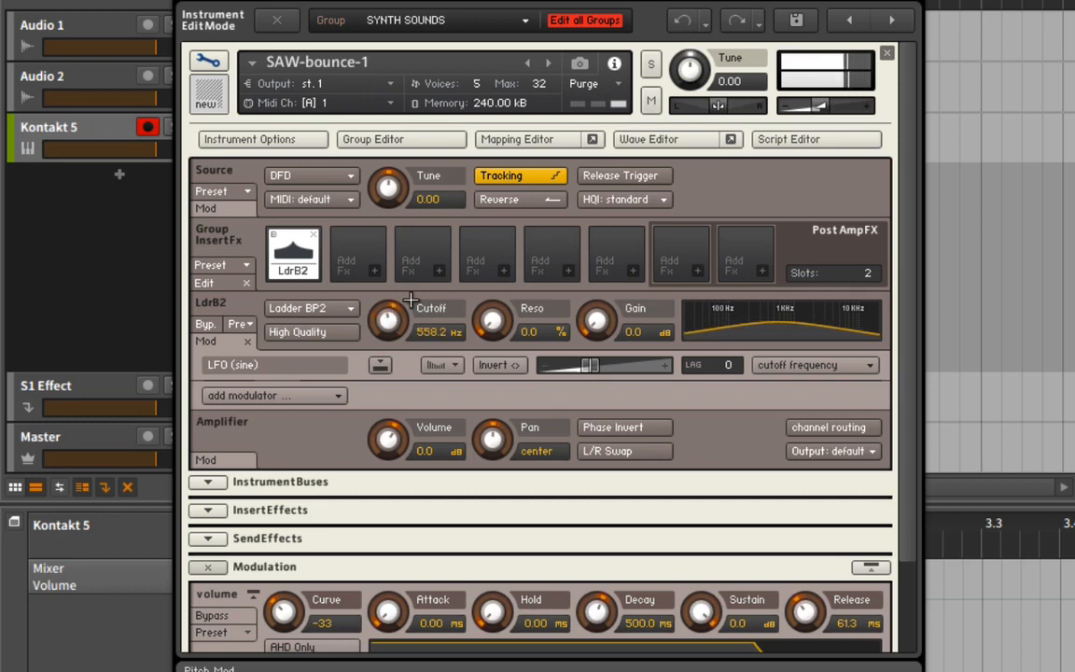
drag(493, 321, 482, 306)
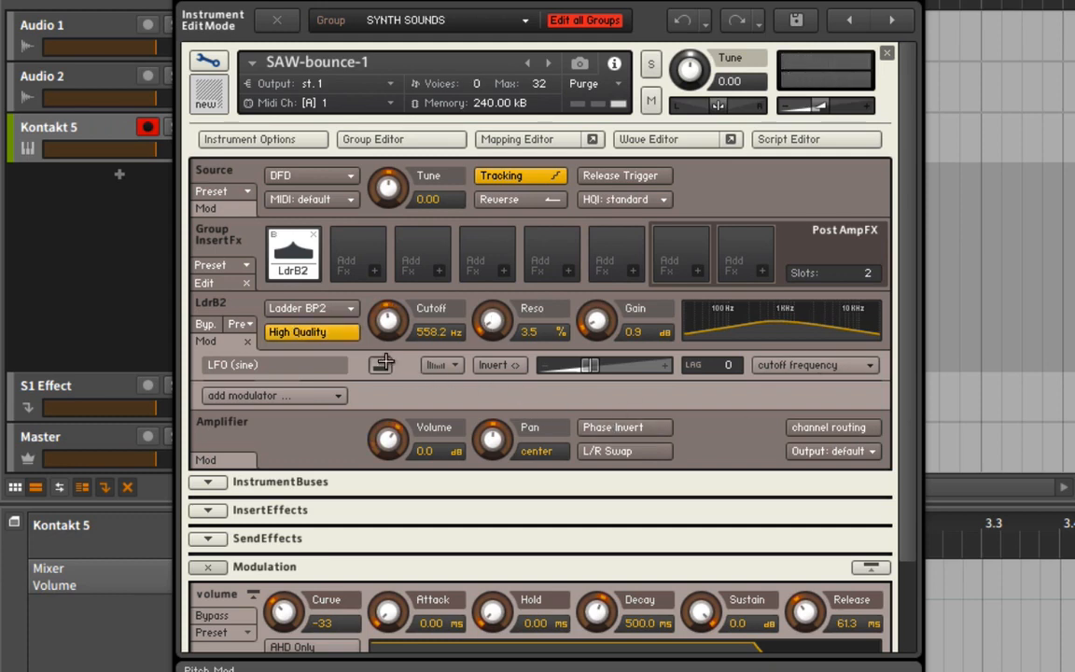
Step: Settle the cutoff LFO rate at about 1.2 Hz
scroll(down, 3)
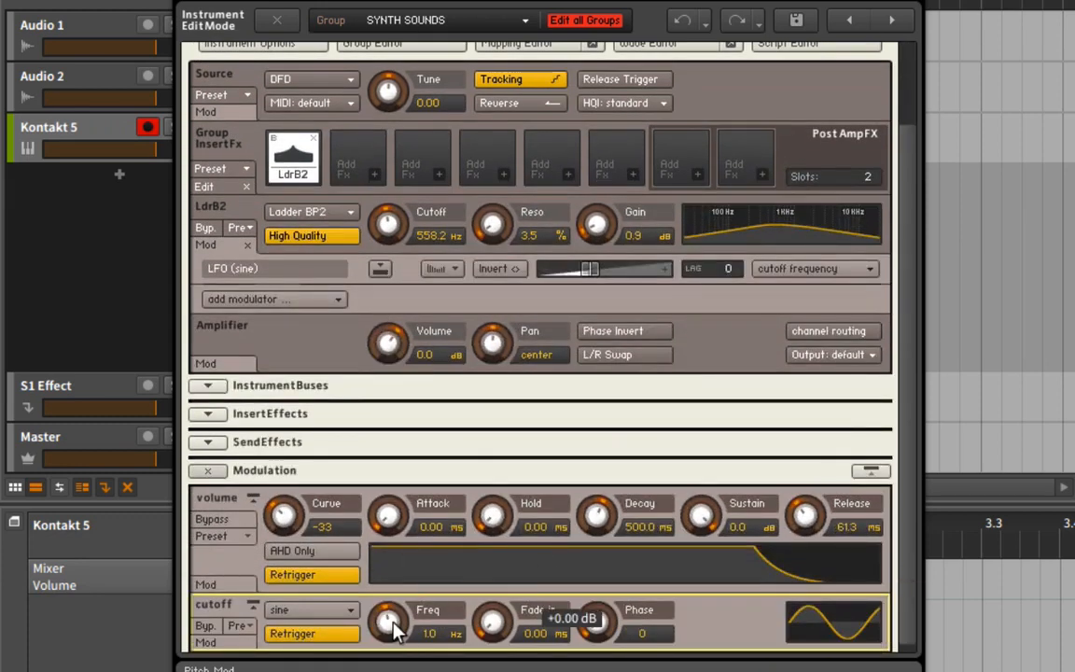
drag(388, 624, 388, 560)
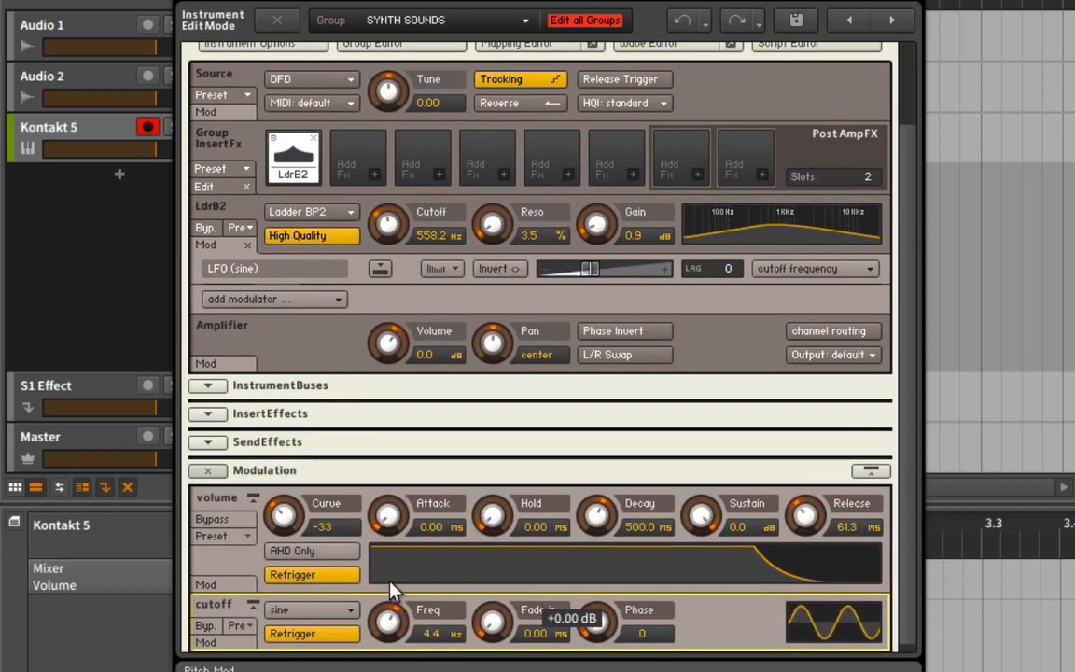
drag(388, 620, 392, 635)
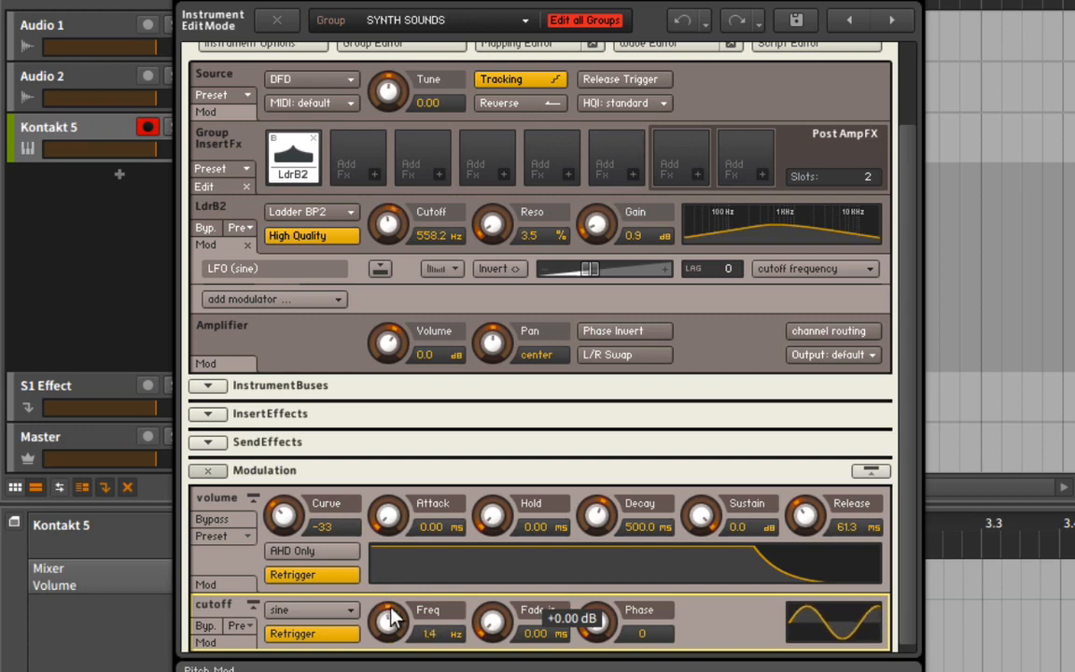
drag(388, 620, 390, 588)
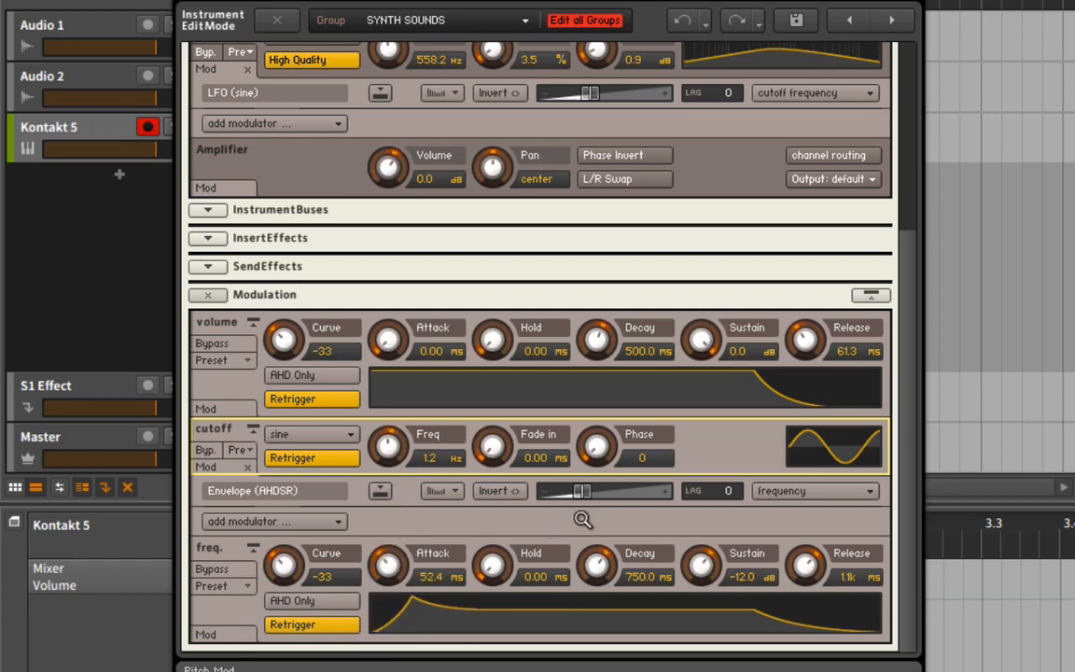
Step: Set the envelope's cutoff modulation amount and lengthen the envelope attack
drag(582, 491, 639, 491)
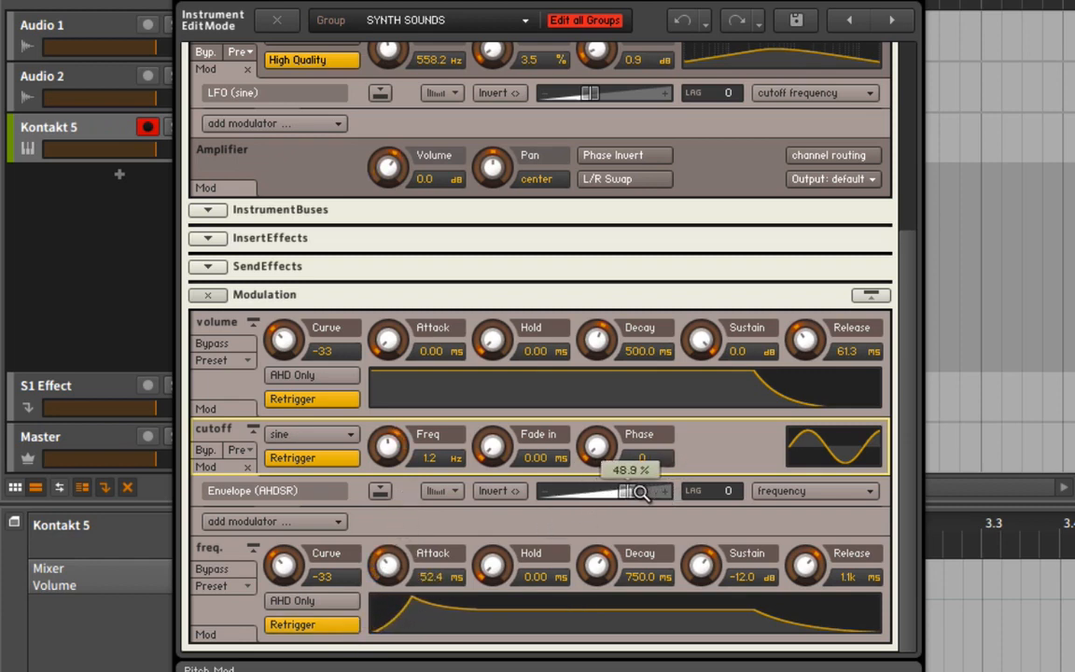
drag(639, 491, 601, 491)
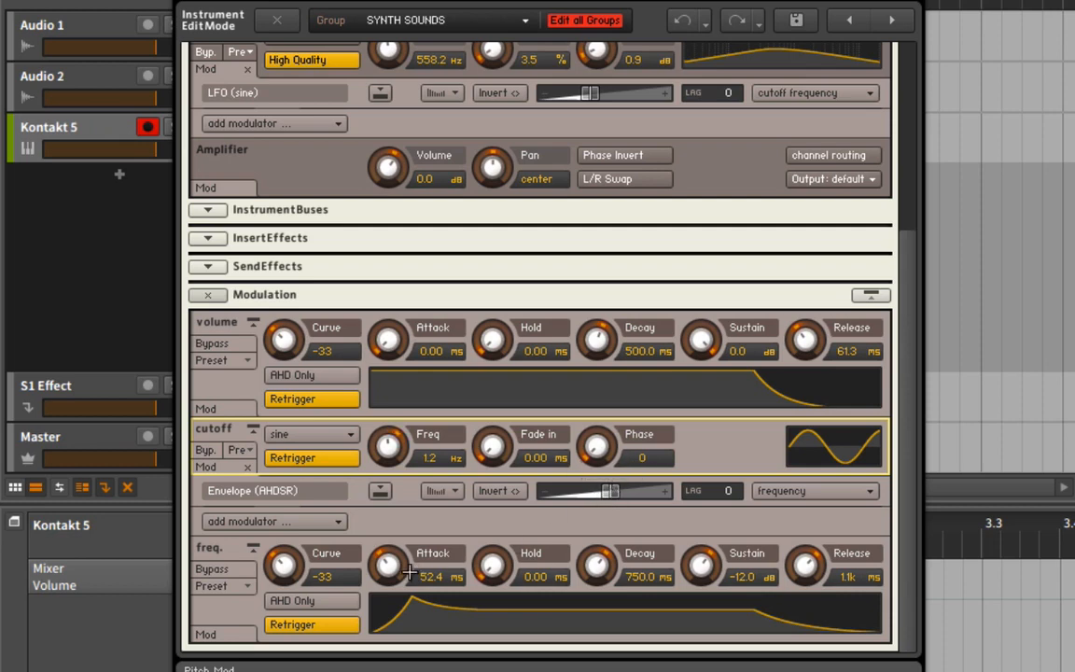
drag(388, 446, 388, 467)
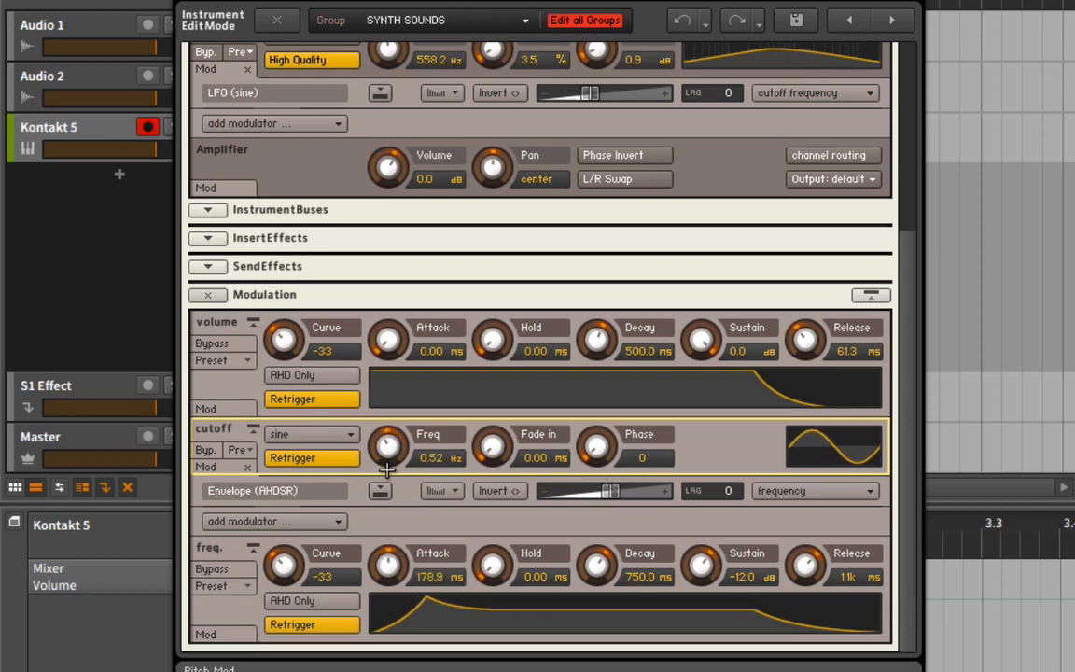
Step: Raise the cutoff LFO rate to about 1.8 Hz
drag(388, 446, 388, 445)
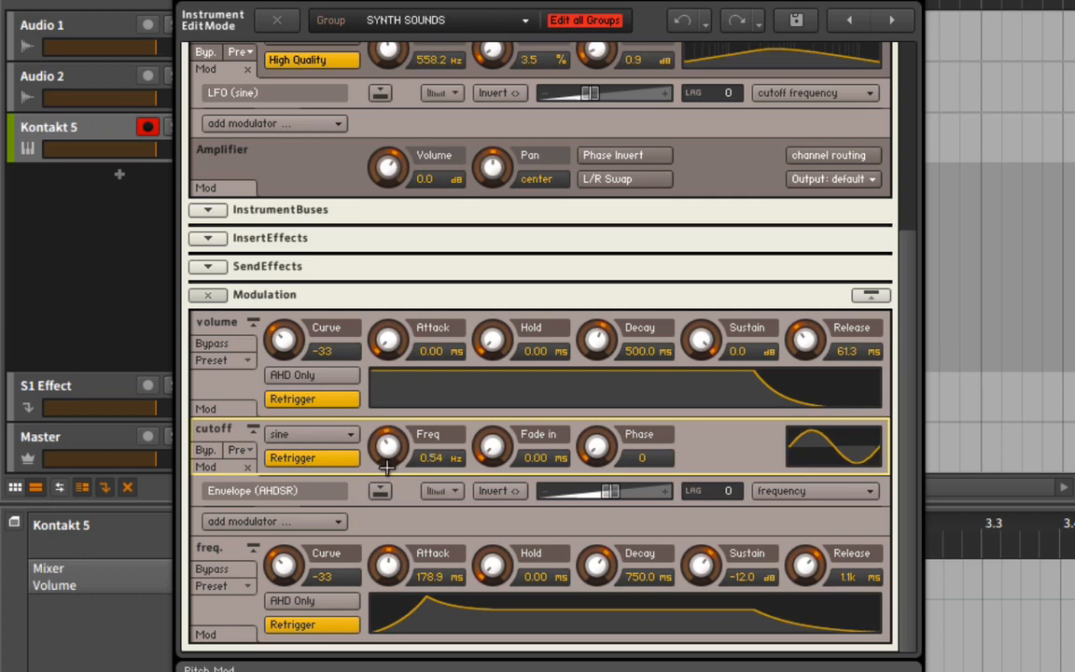
drag(388, 444, 396, 437)
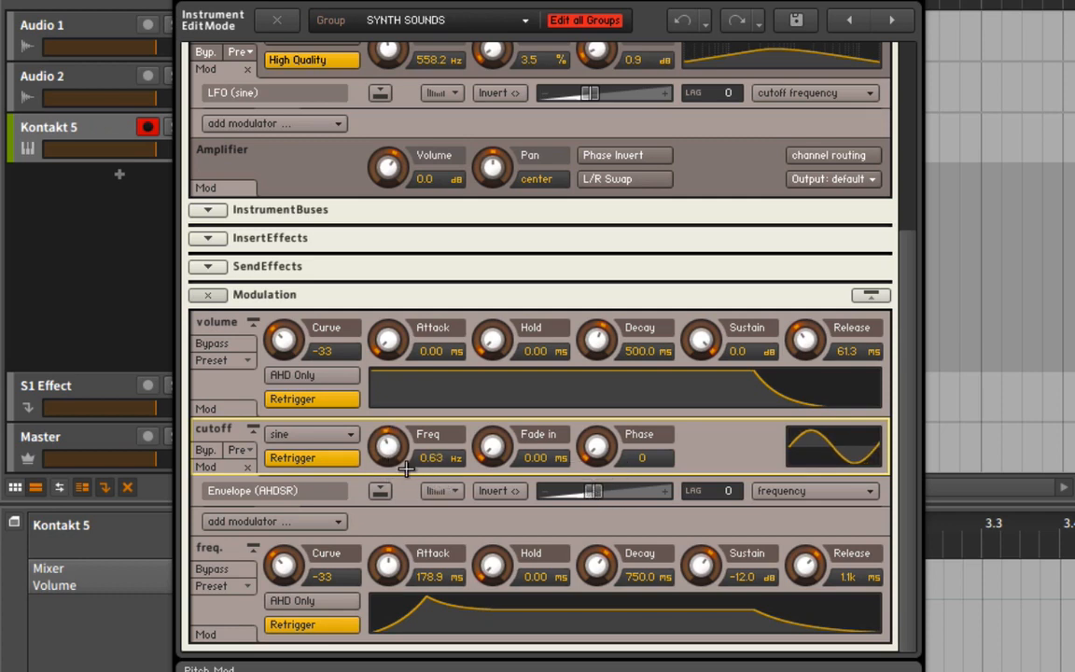
drag(388, 446, 388, 429)
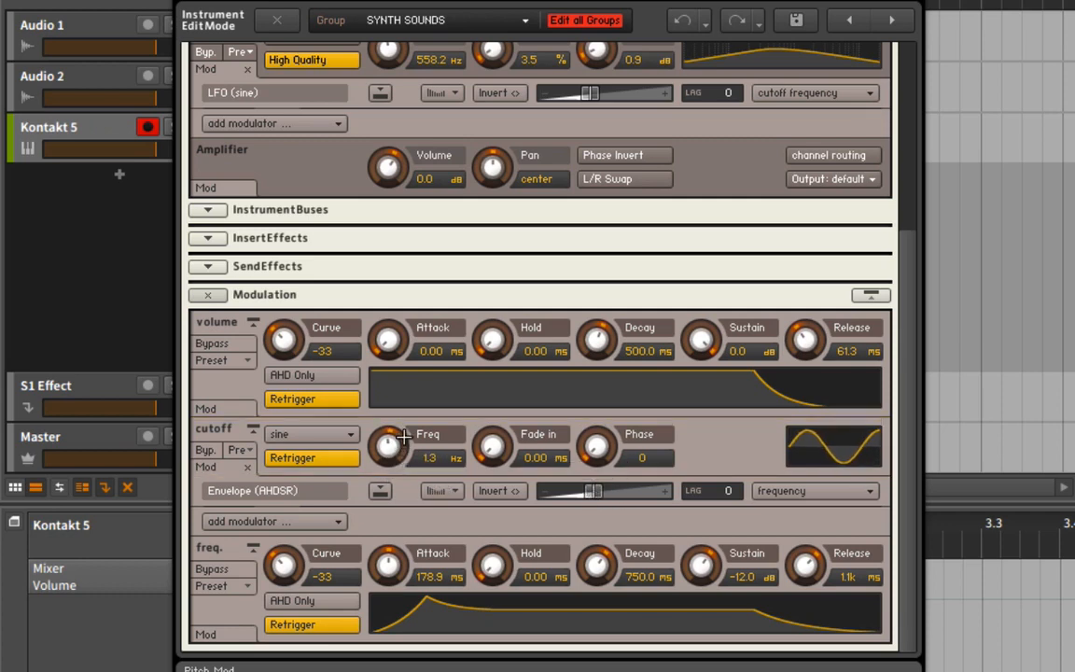
drag(388, 446, 389, 439)
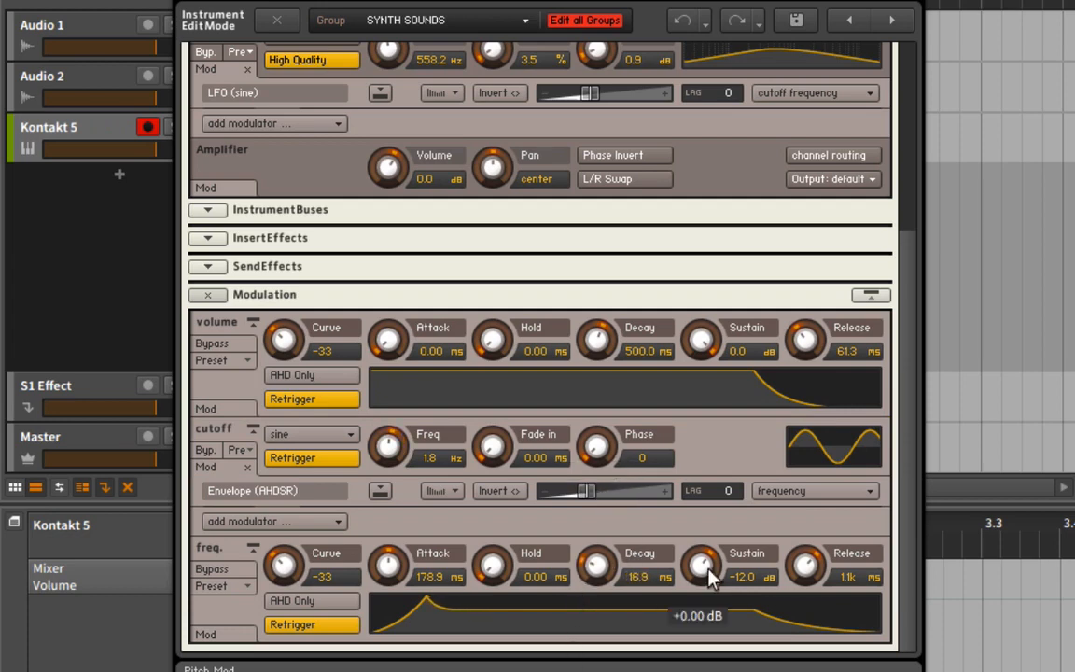
mouse_move(601, 560)
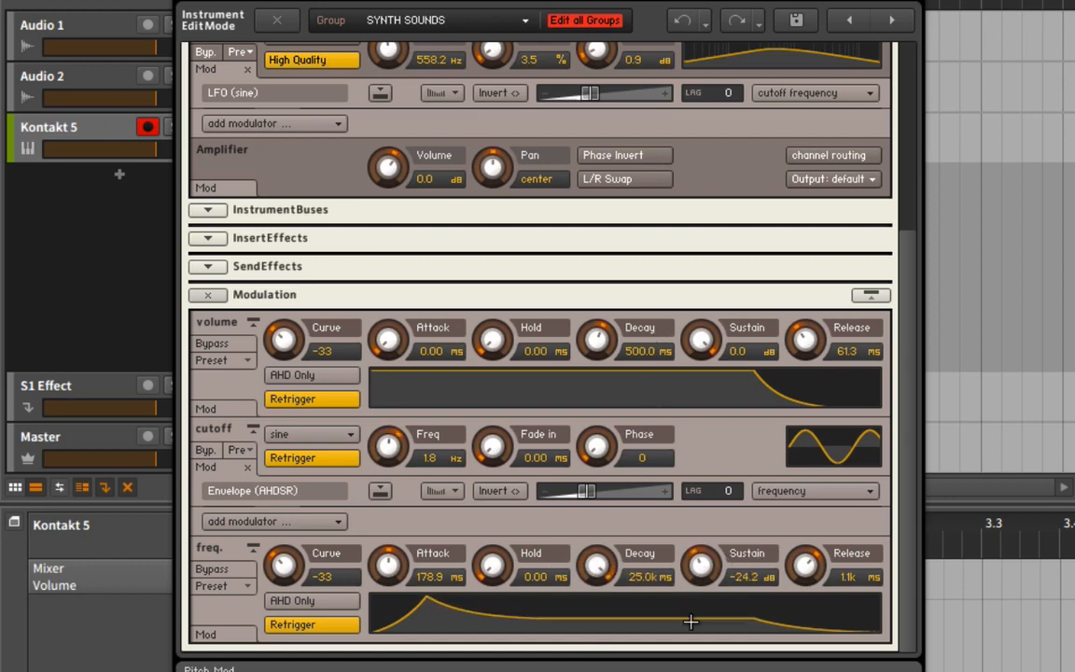
Step: Lower the envelope sustain to about −27.3 dB and set decay to about 3.8 s
drag(702, 564, 694, 583)
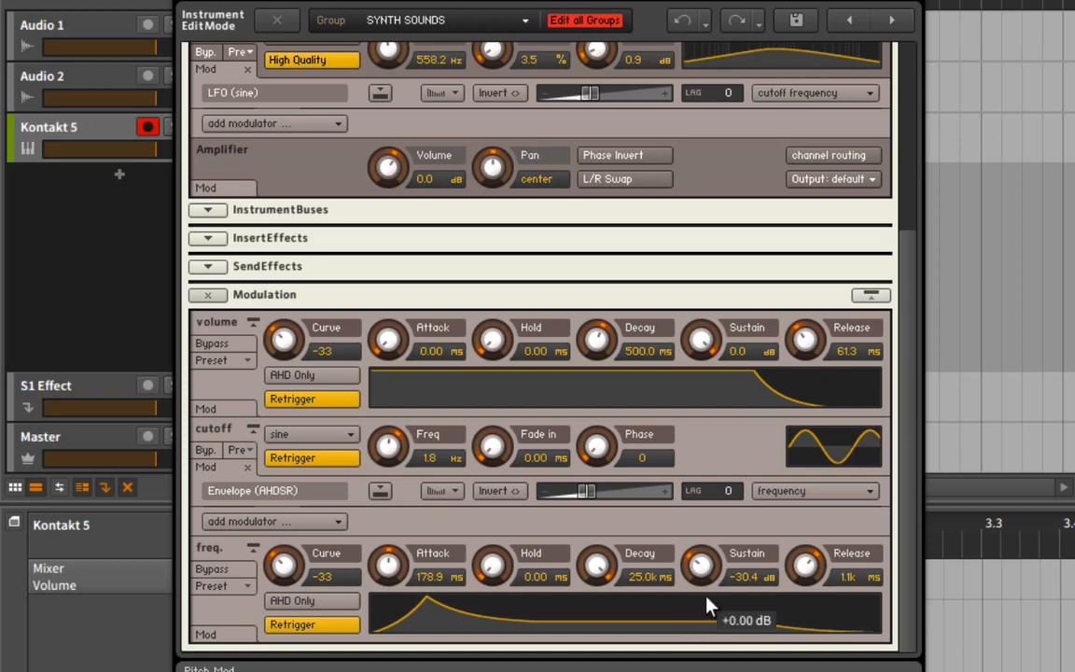
drag(709, 607, 601, 614)
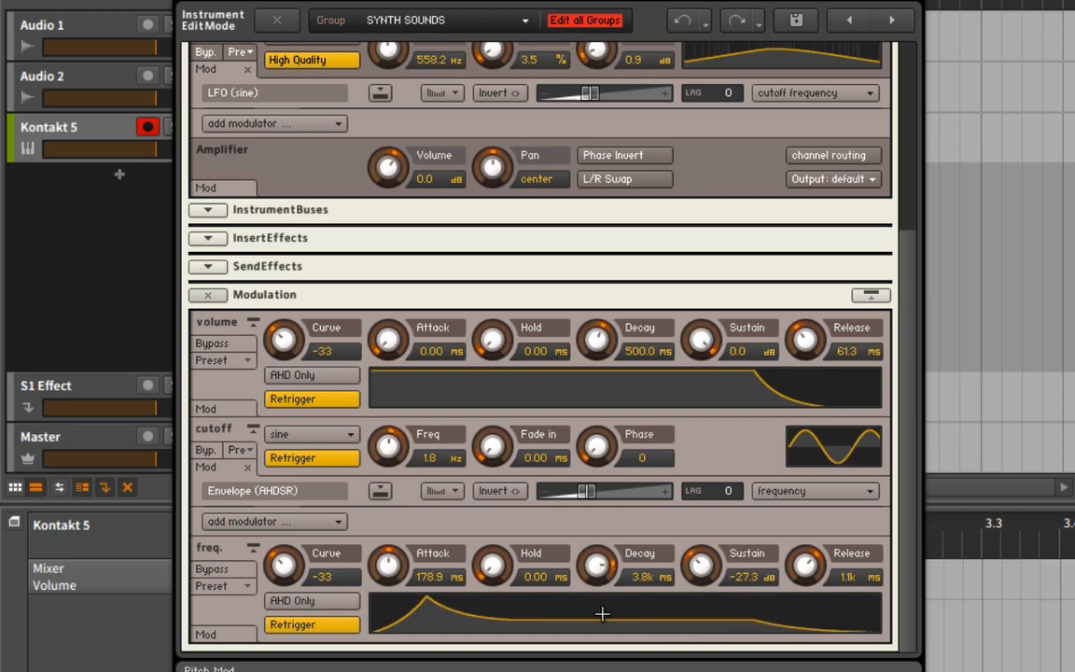